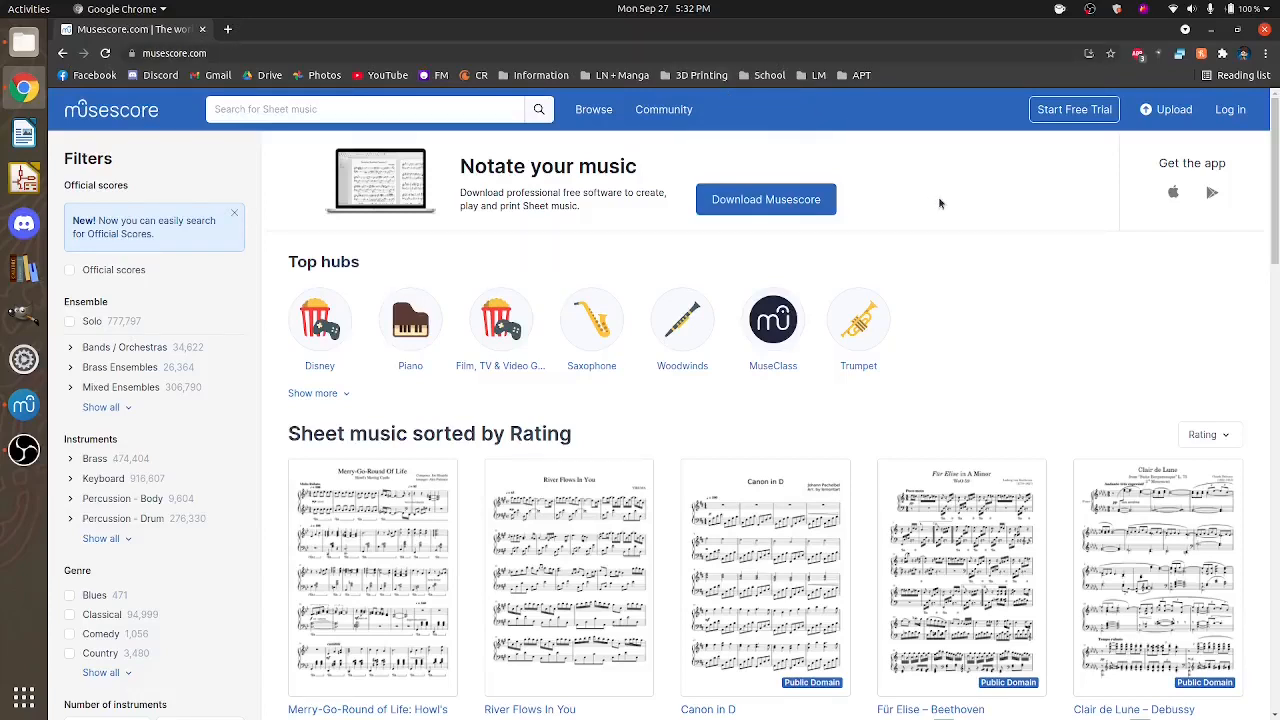
mouse_move(930, 204)
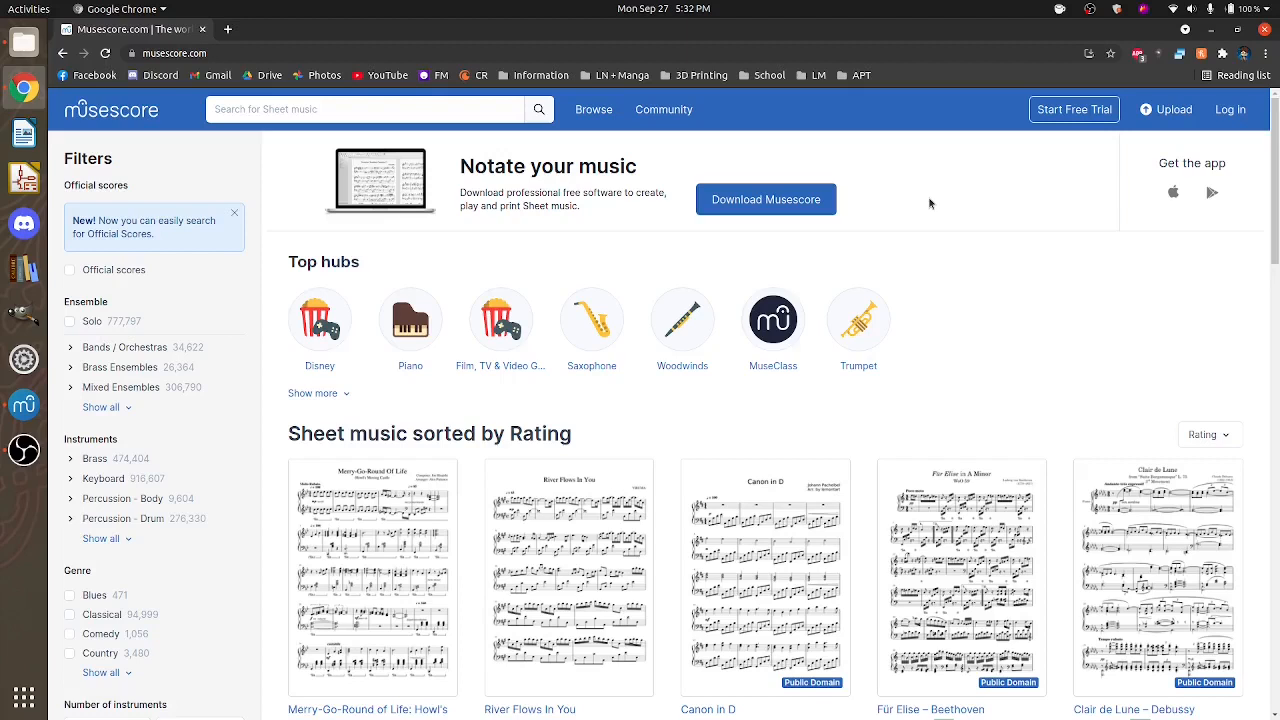
mouse_move(233, 366)
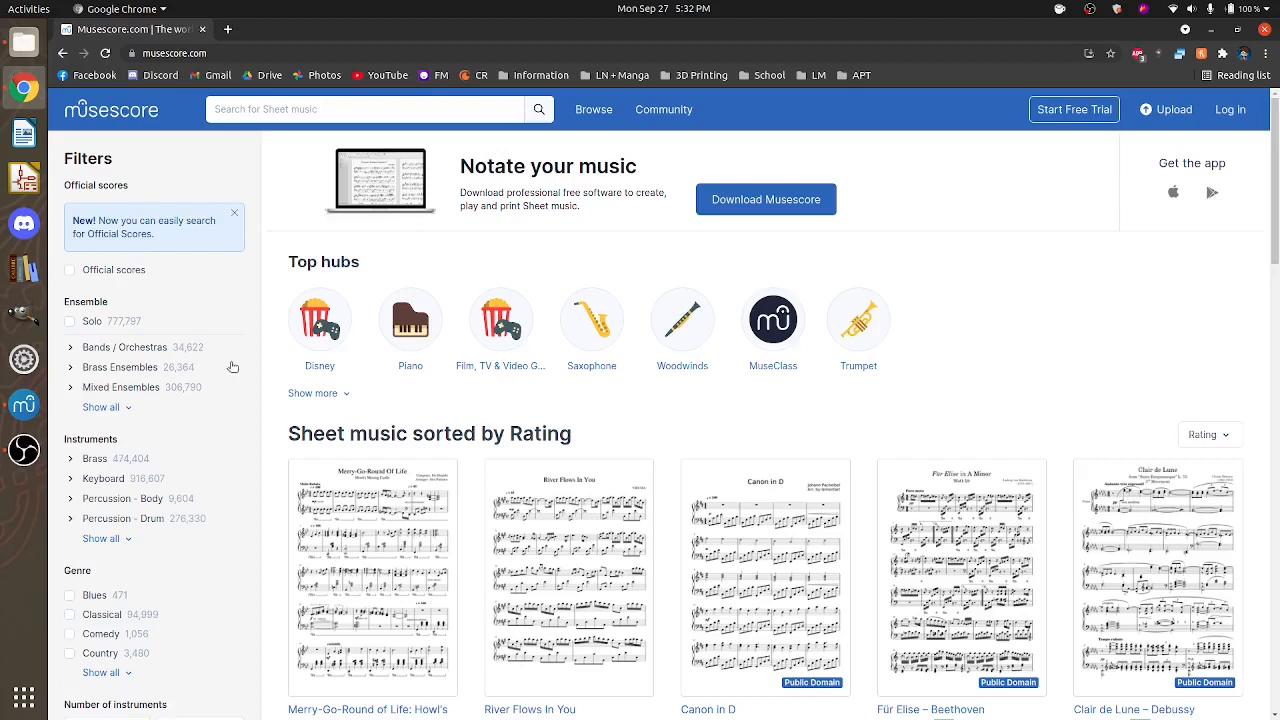
mouse_move(233, 367)
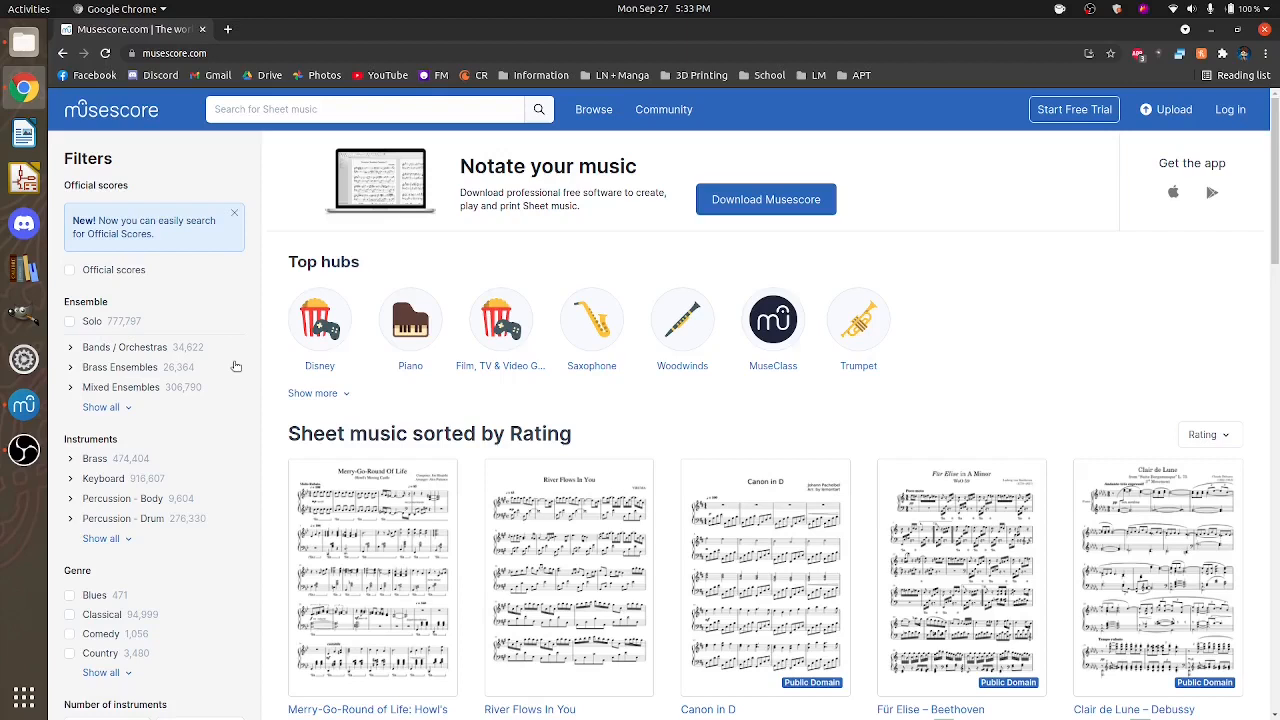
mouse_move(91, 497)
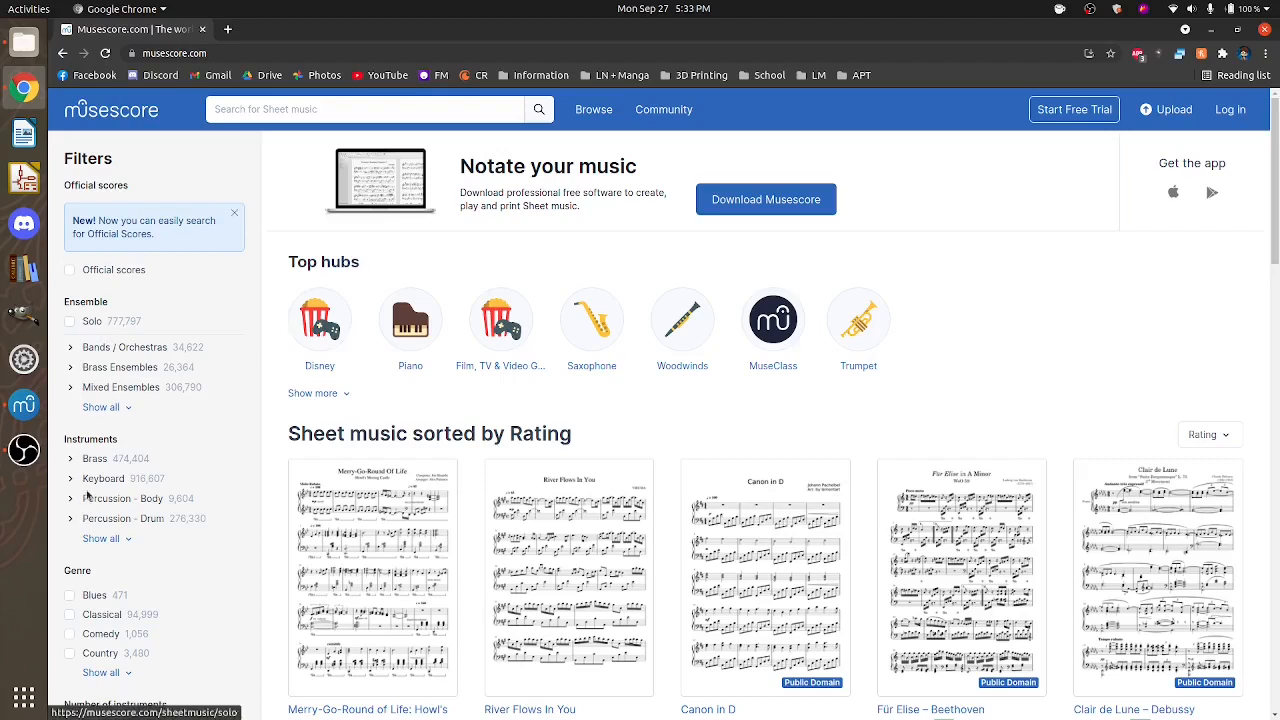
mouse_move(279, 347)
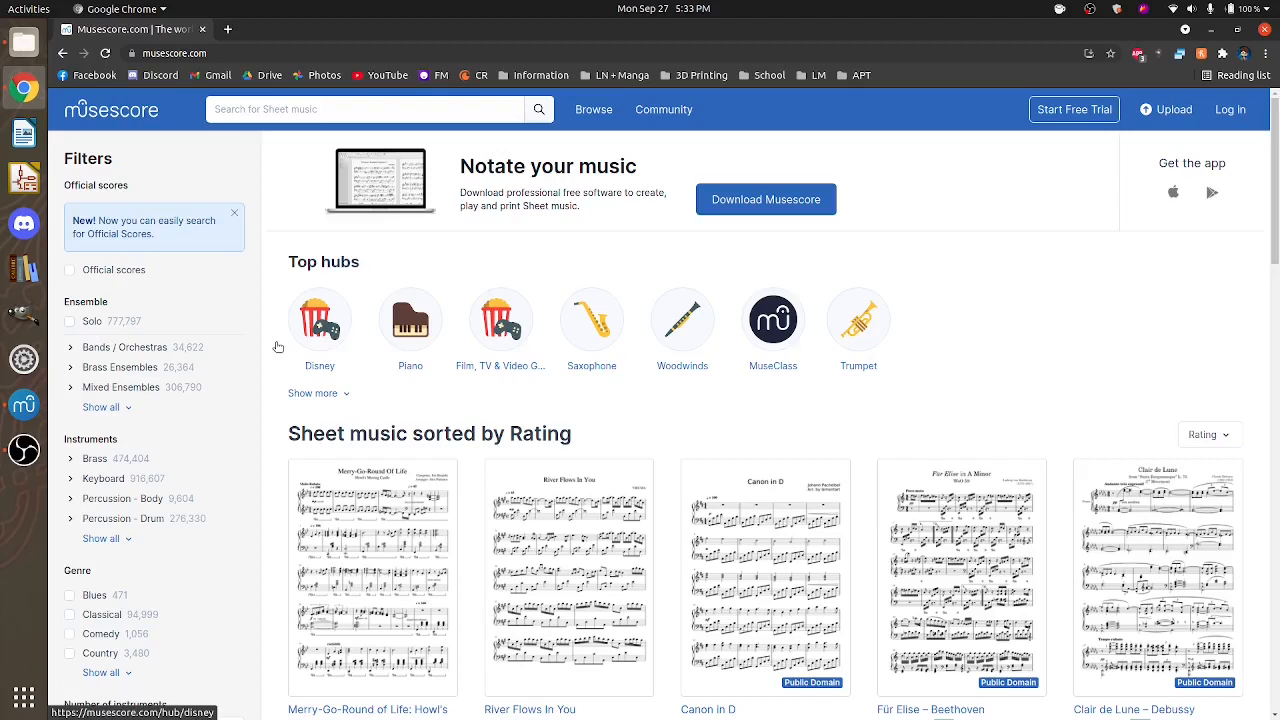
mouse_move(279, 240)
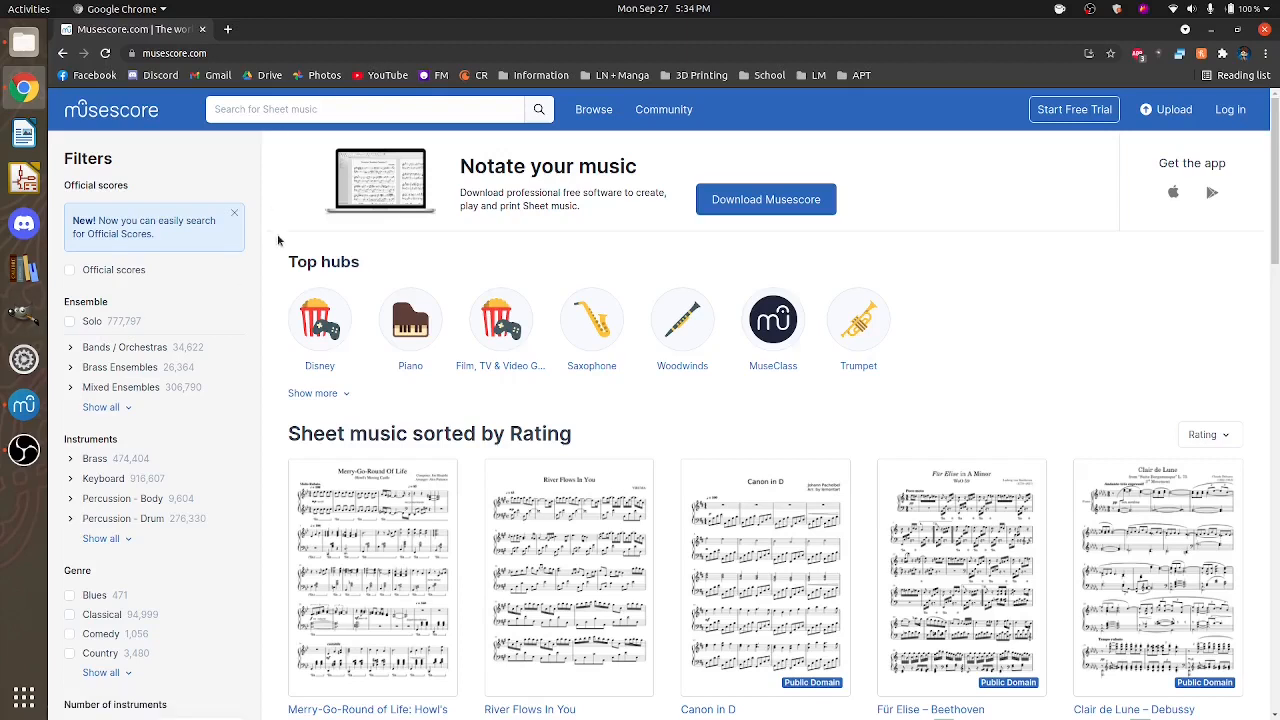
mouse_move(22, 406)
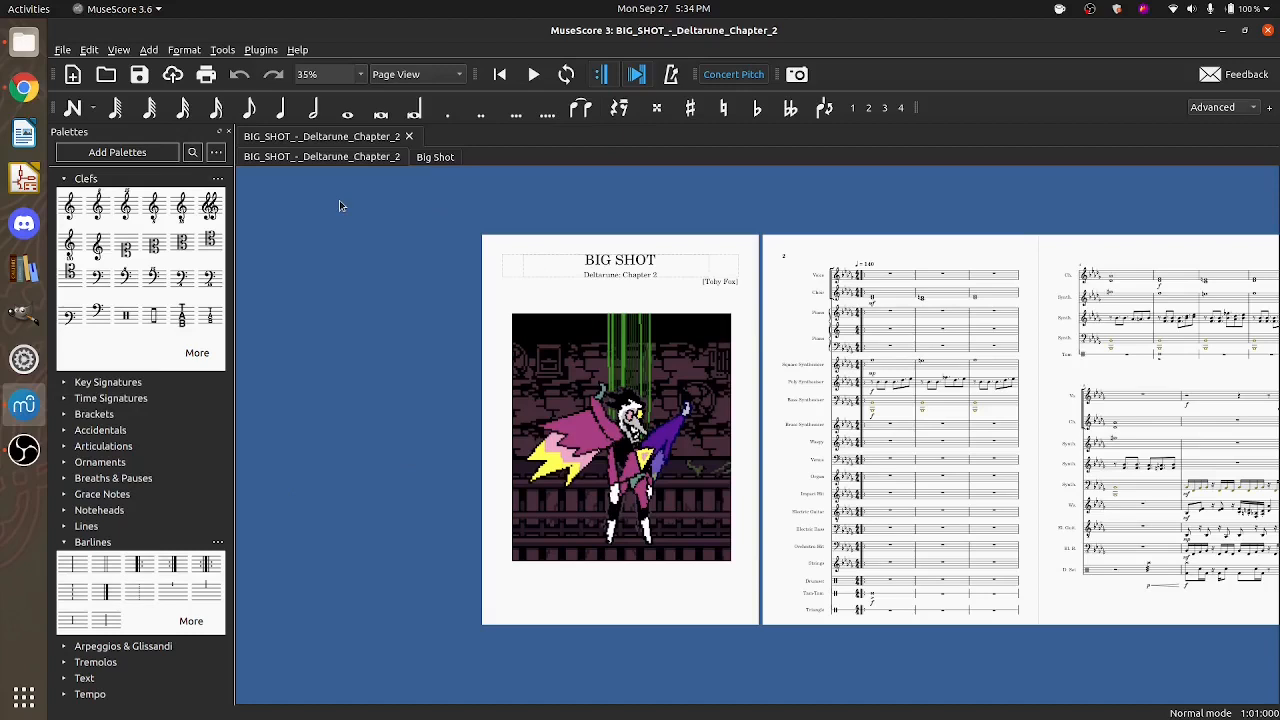
mouse_move(513, 252)
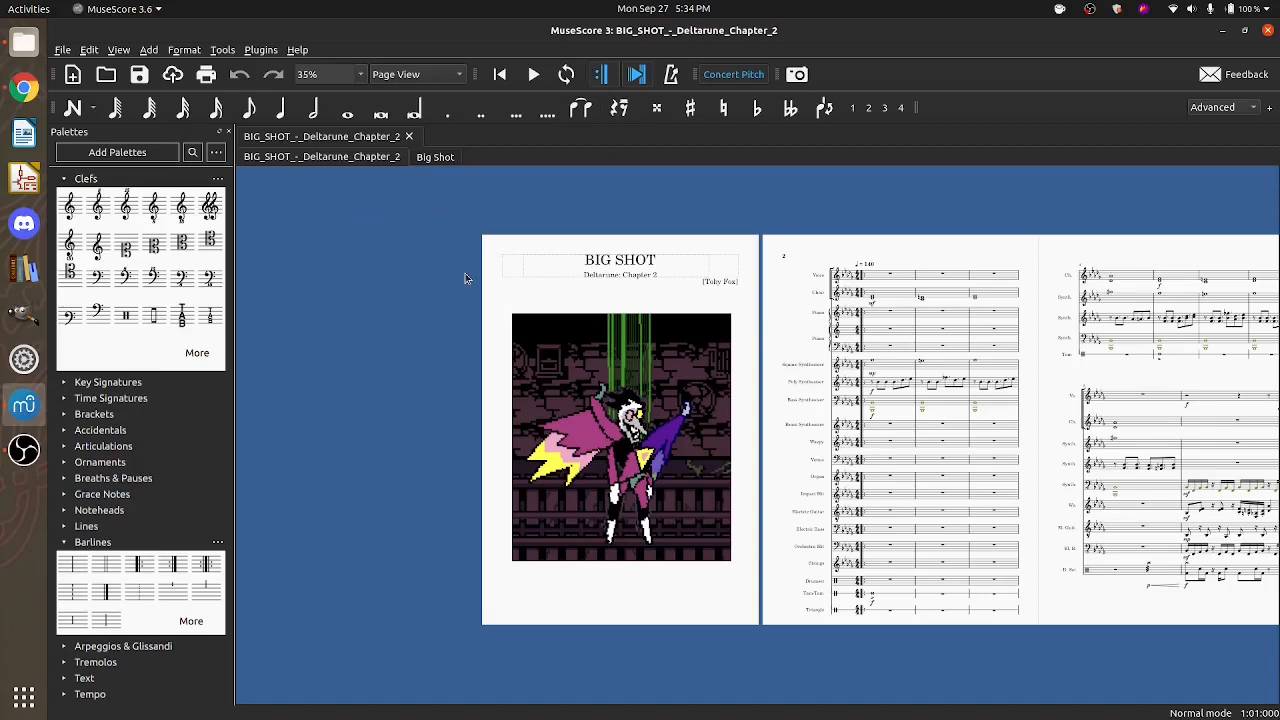
mouse_move(506, 256)
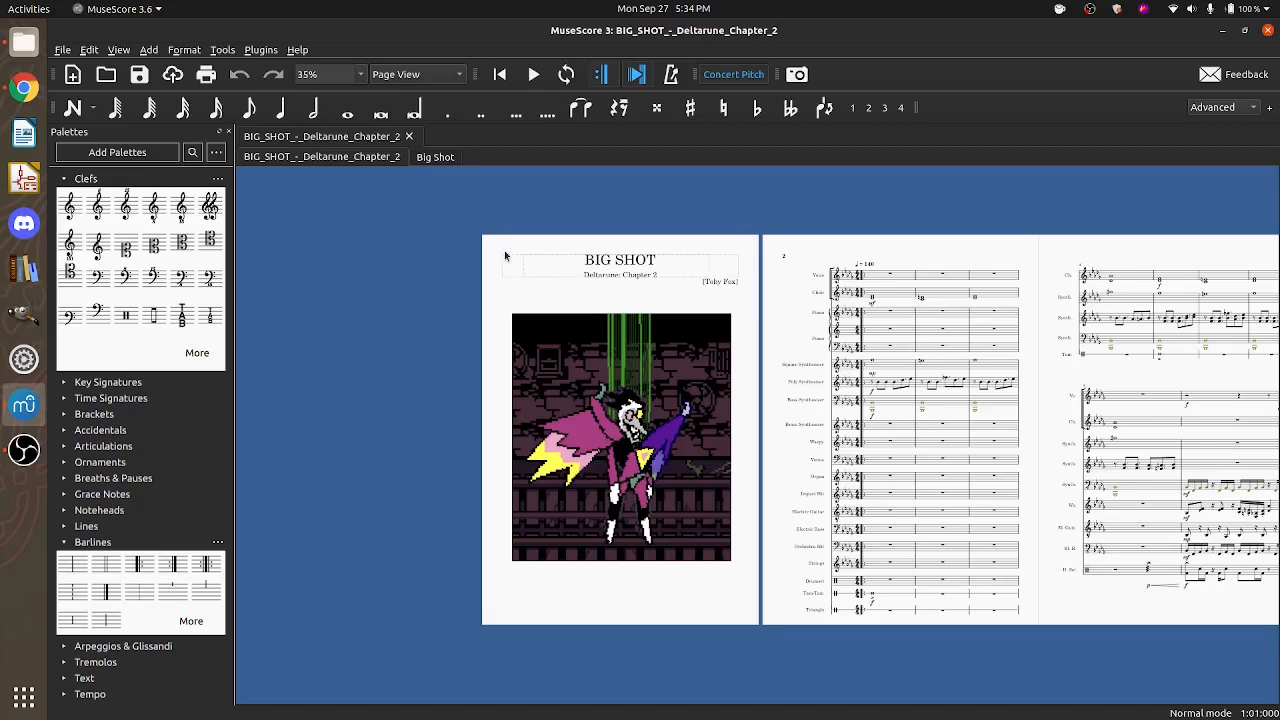
mouse_move(440, 233)
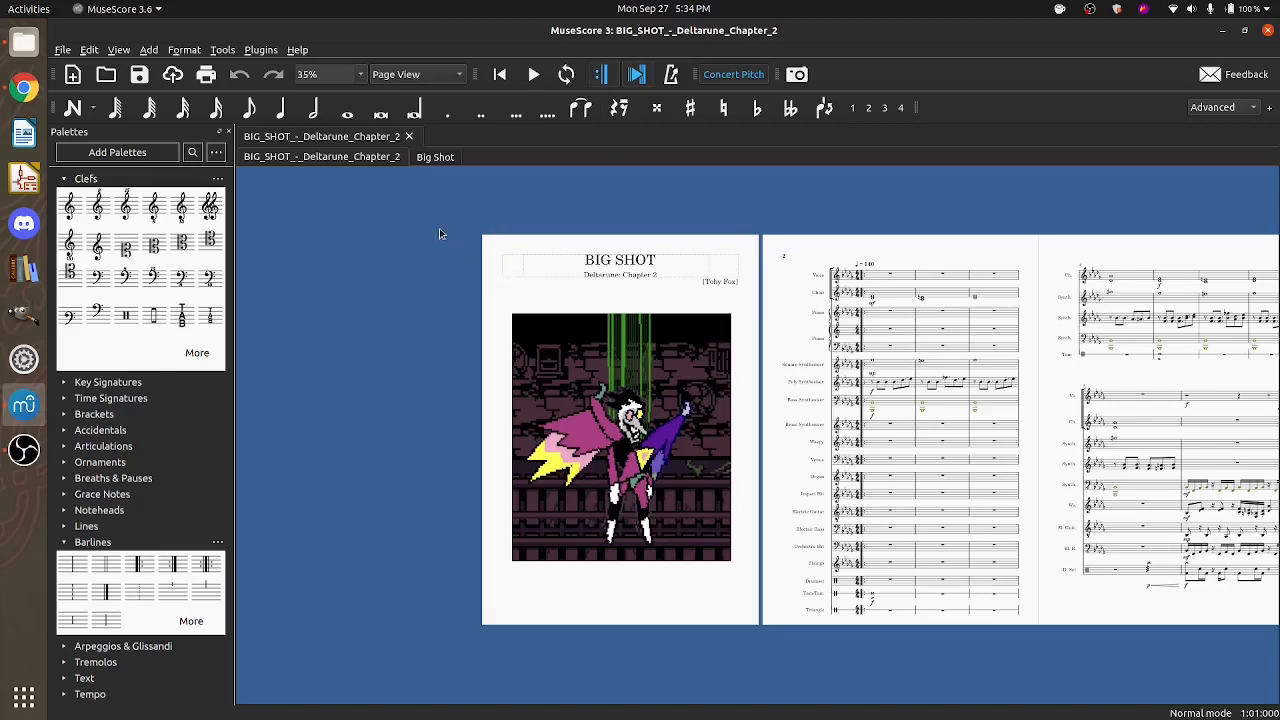
mouse_move(262, 88)
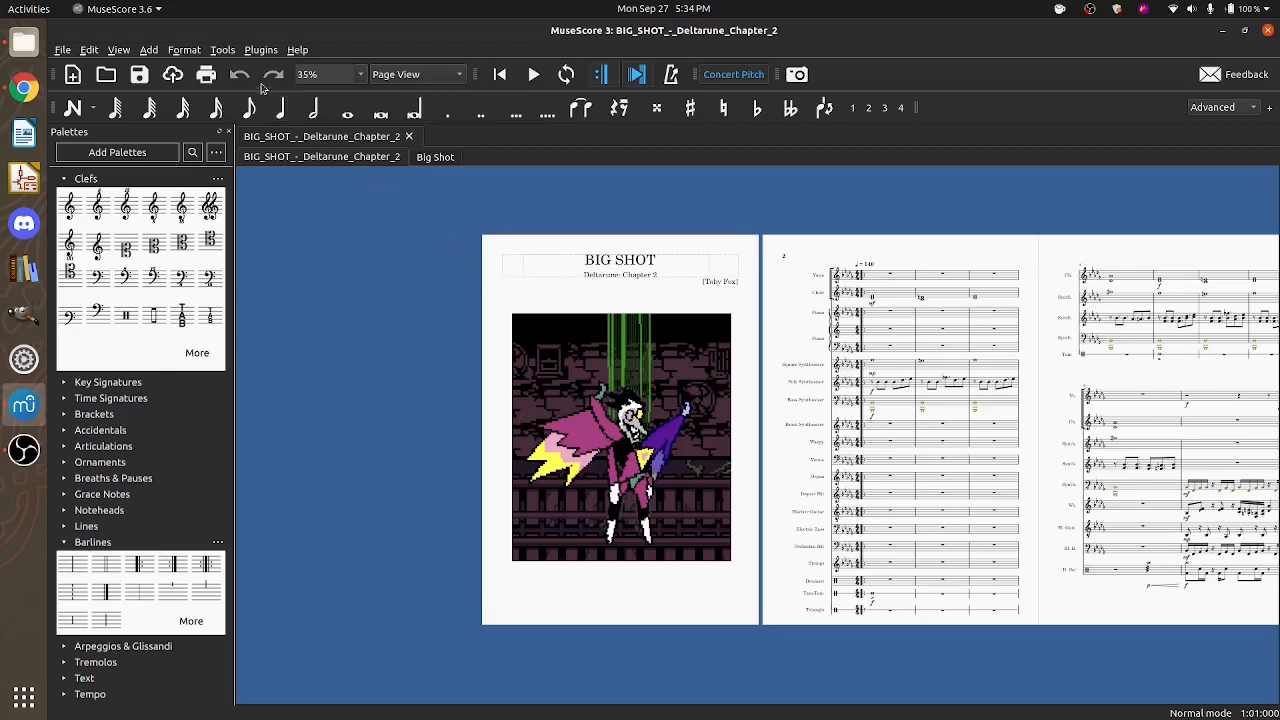
mouse_move(228, 52)
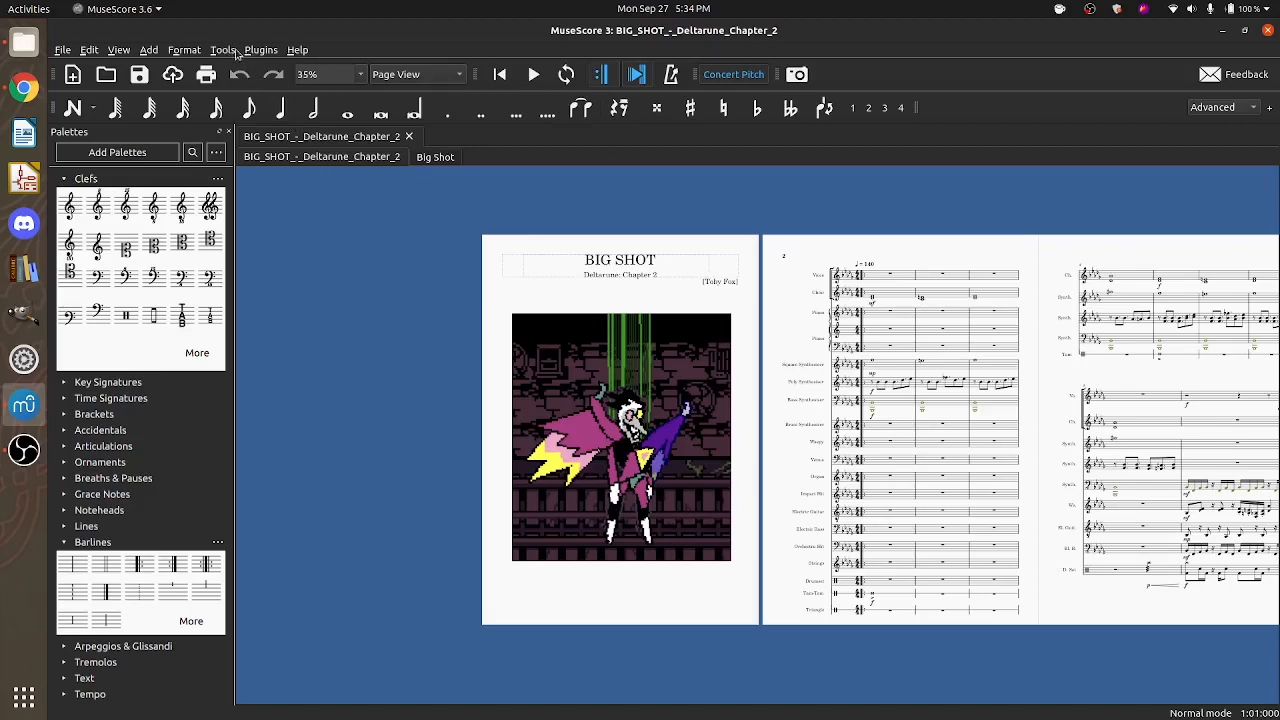
left_click(222, 49)
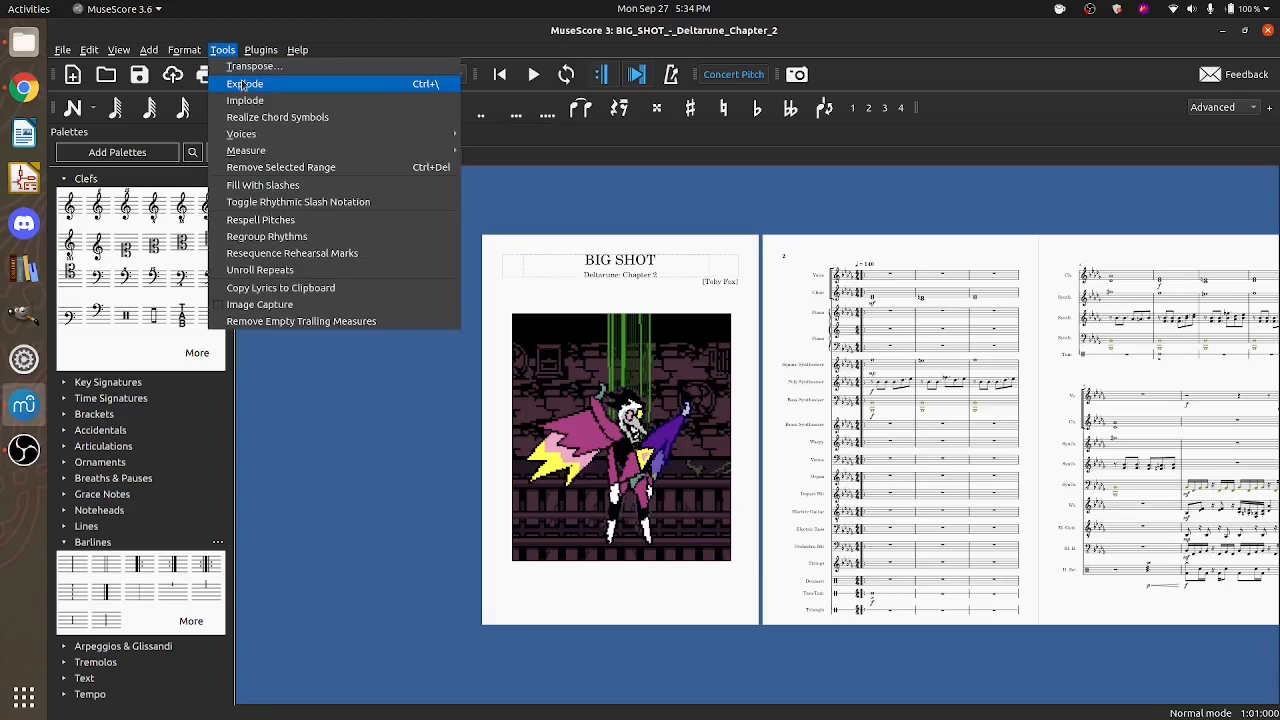
mouse_move(493, 340)
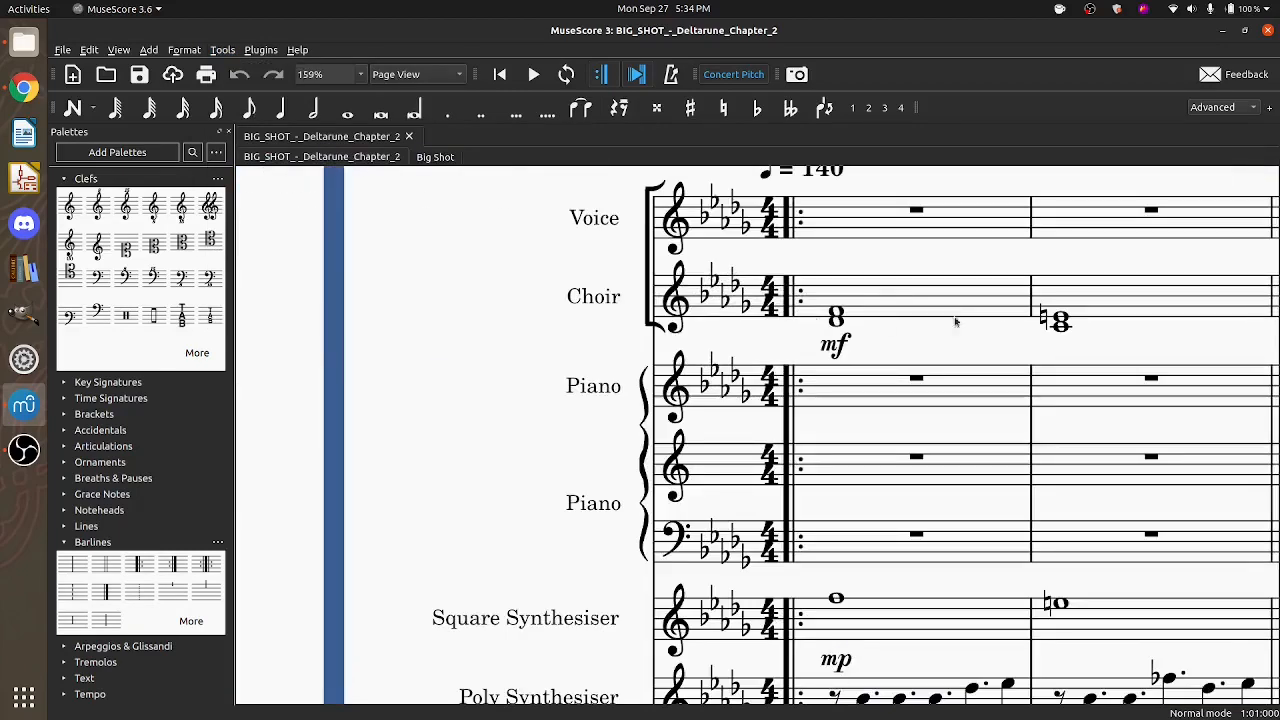
scroll("down", 3)
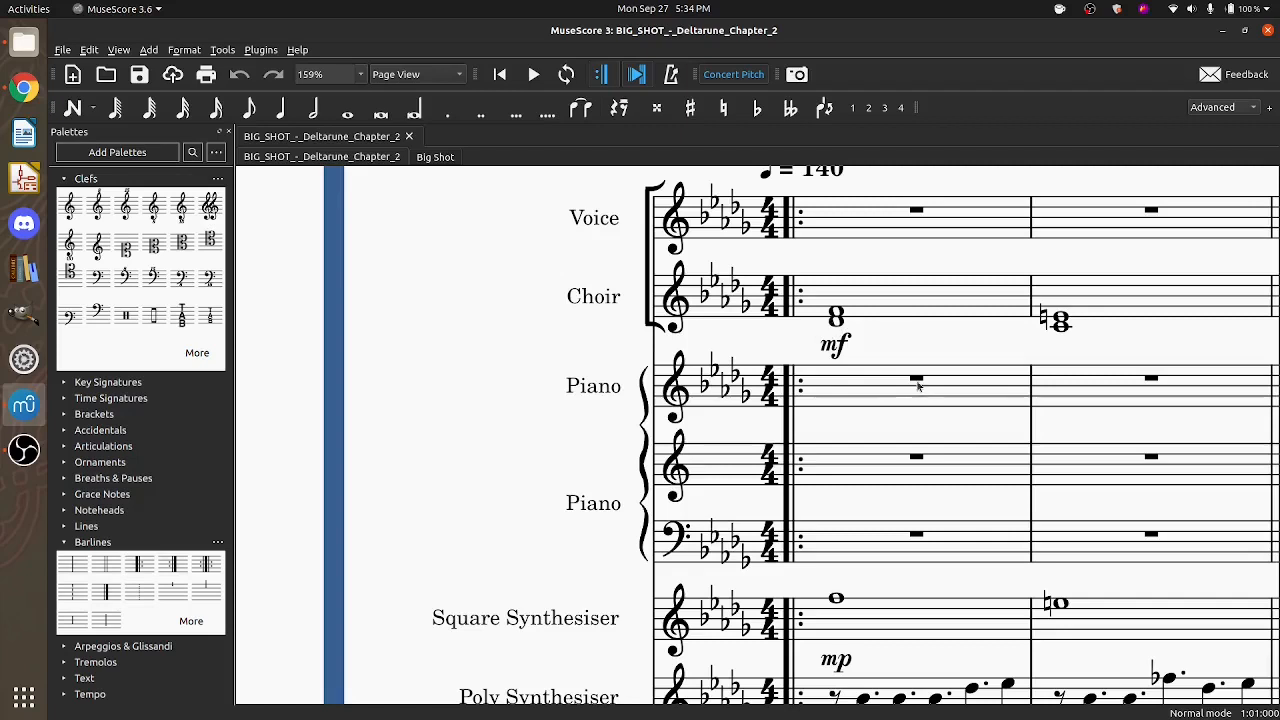
mouse_move(880, 340)
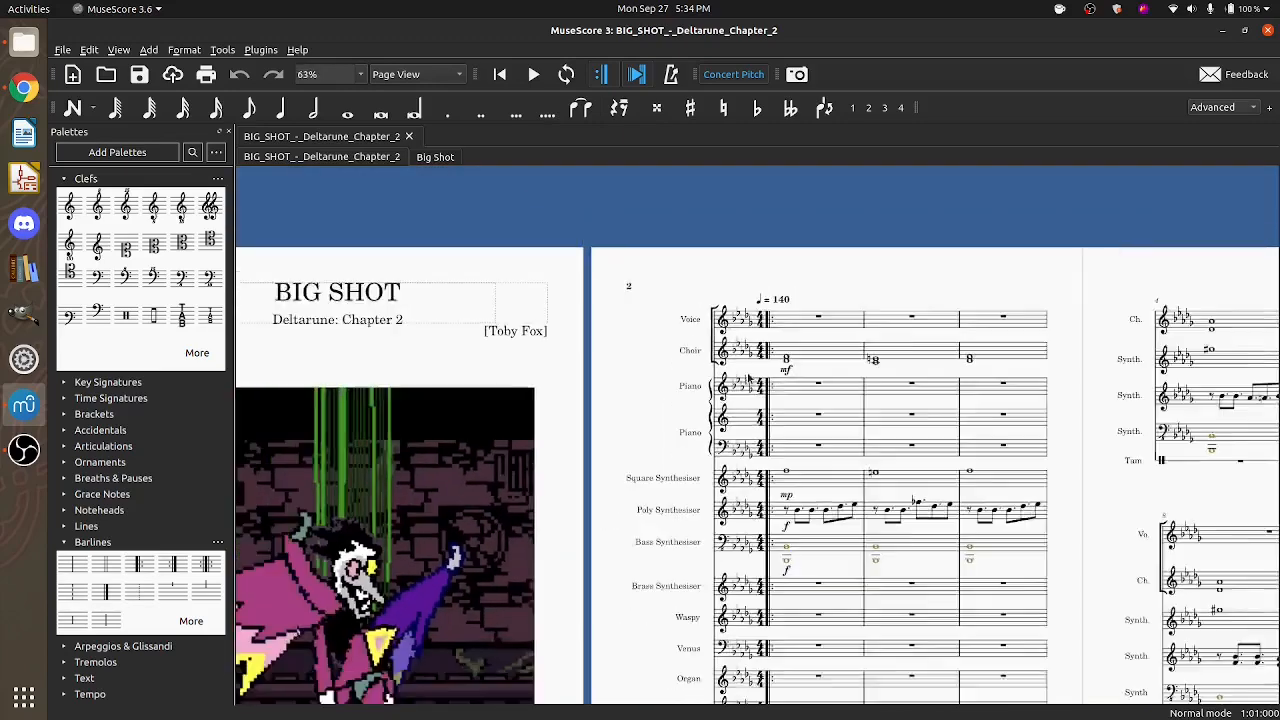
- Browse the Tools and Edit menus, then cancel the Preferences dialog without saving
left_click(360, 74)
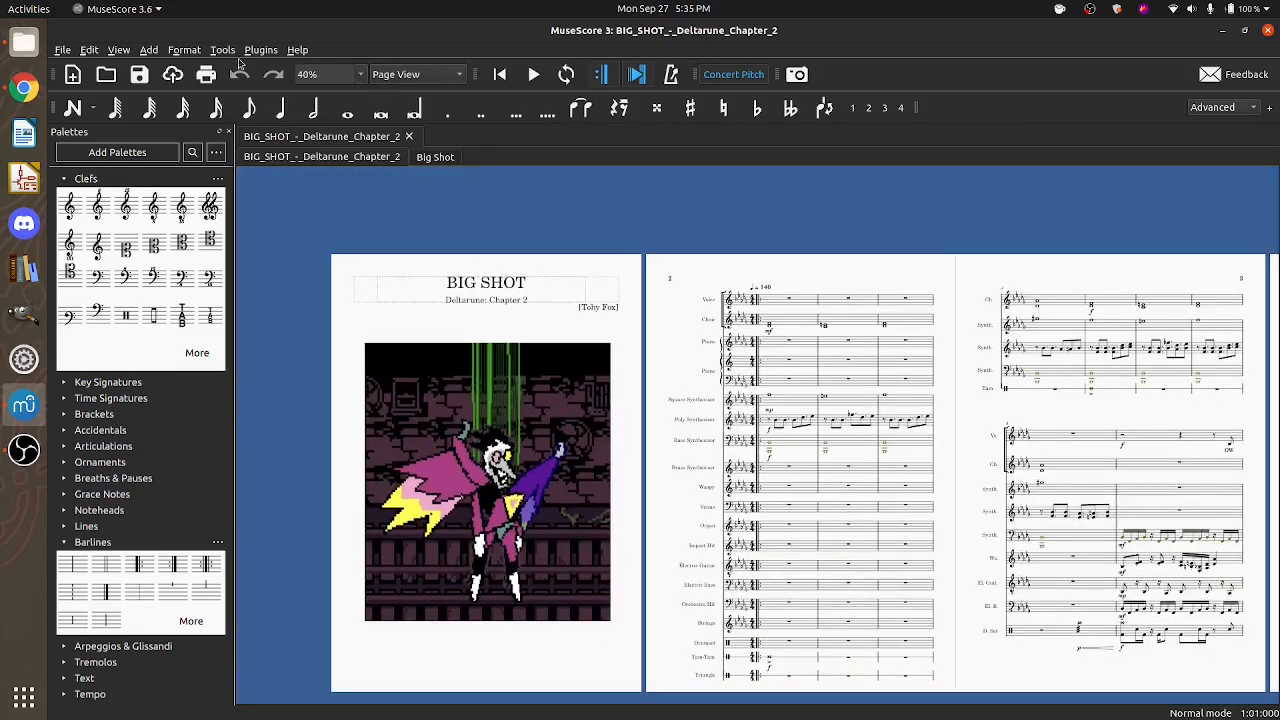
left_click(222, 49)
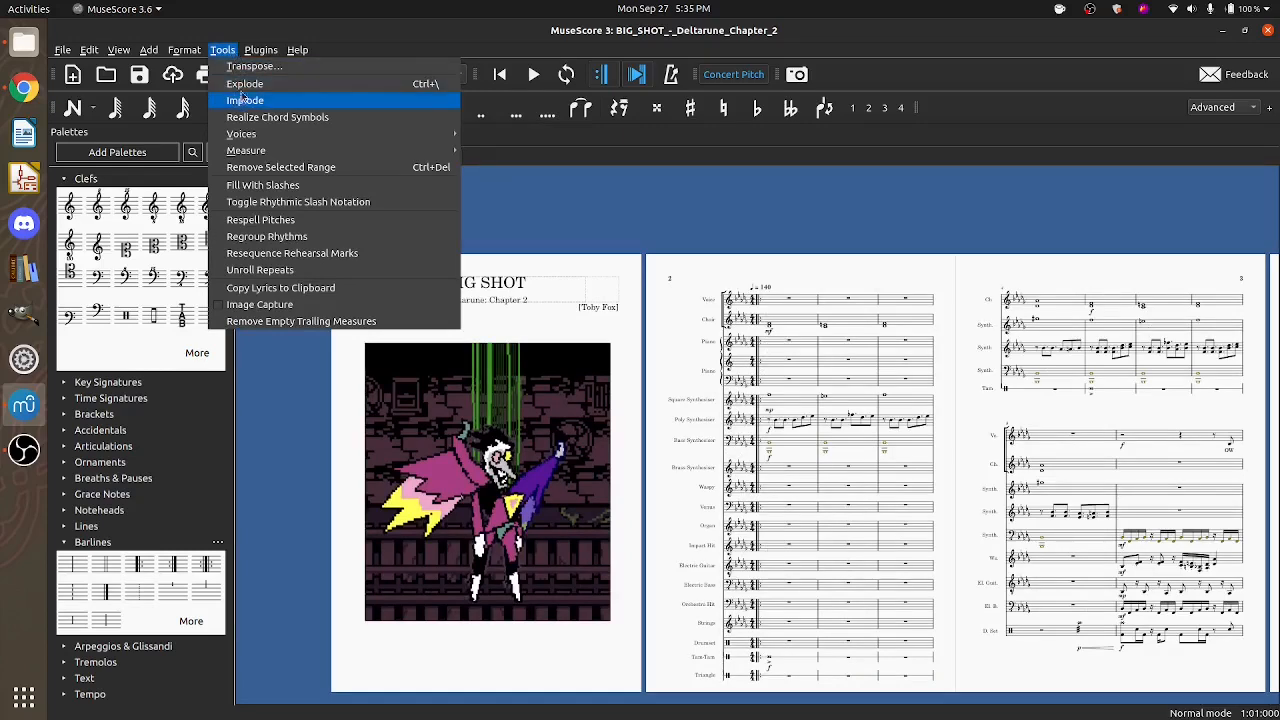
mouse_move(245, 84)
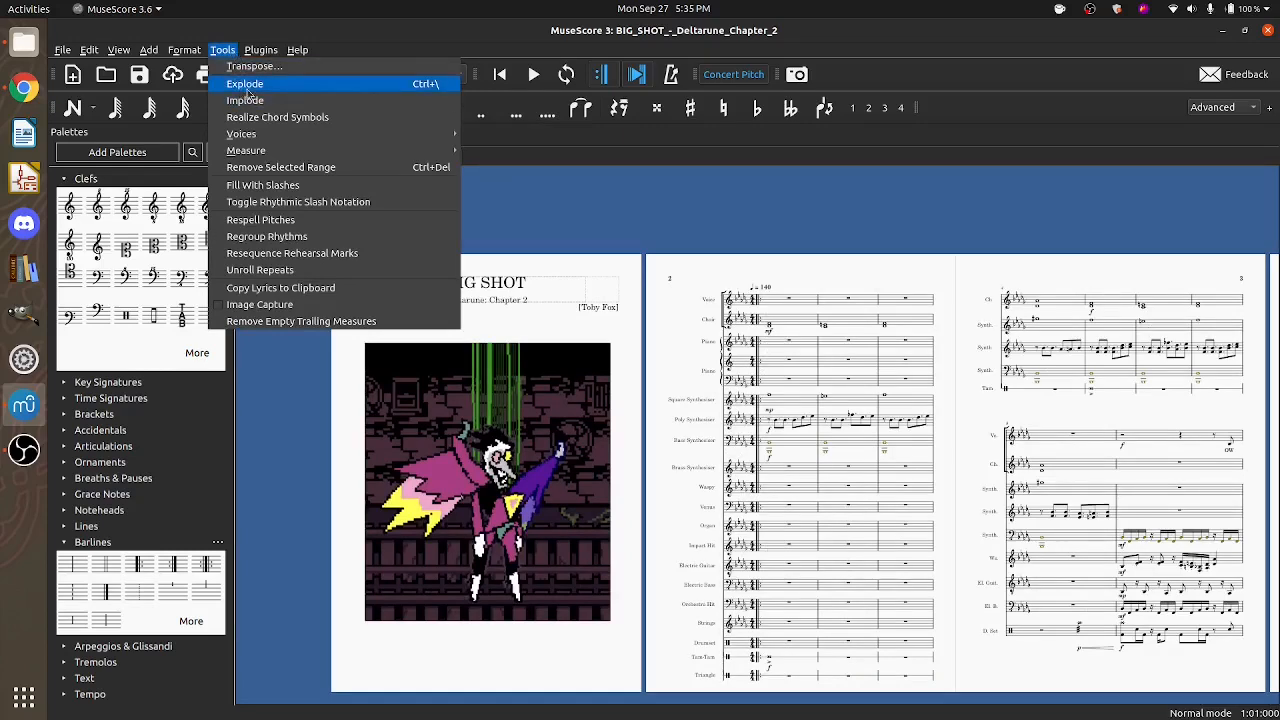
left_click(89, 49)
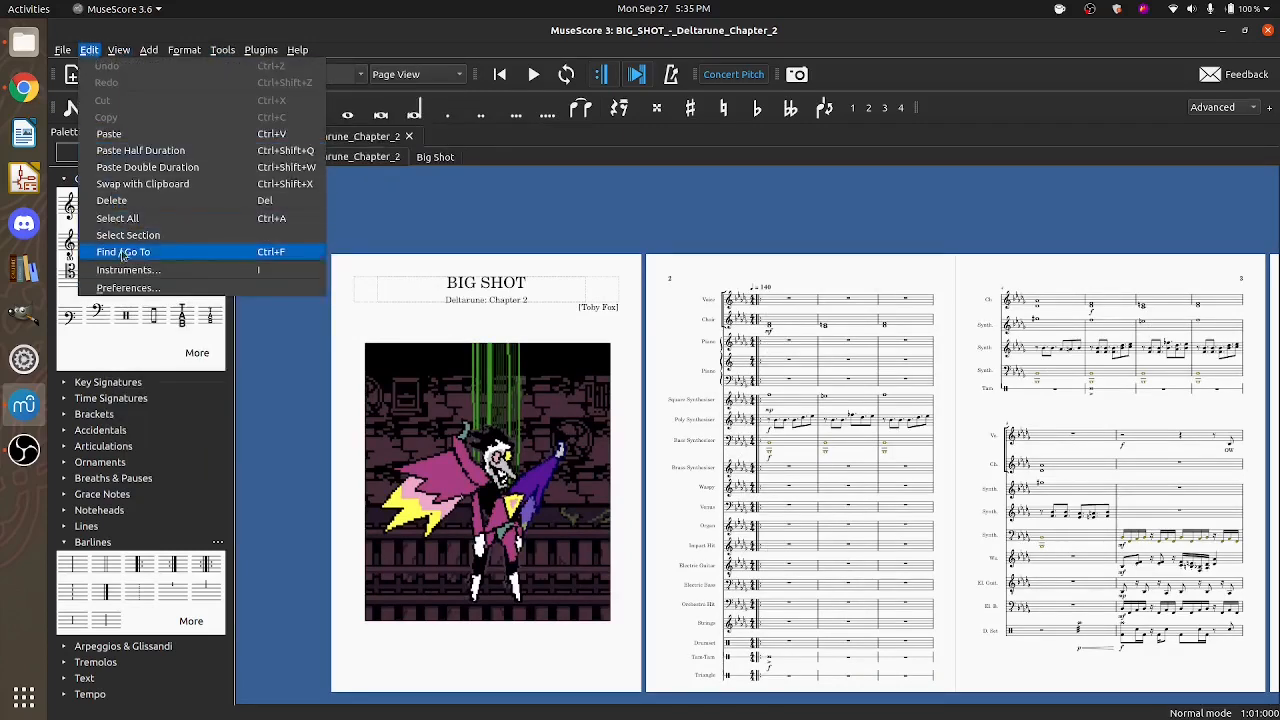
left_click(128, 288)
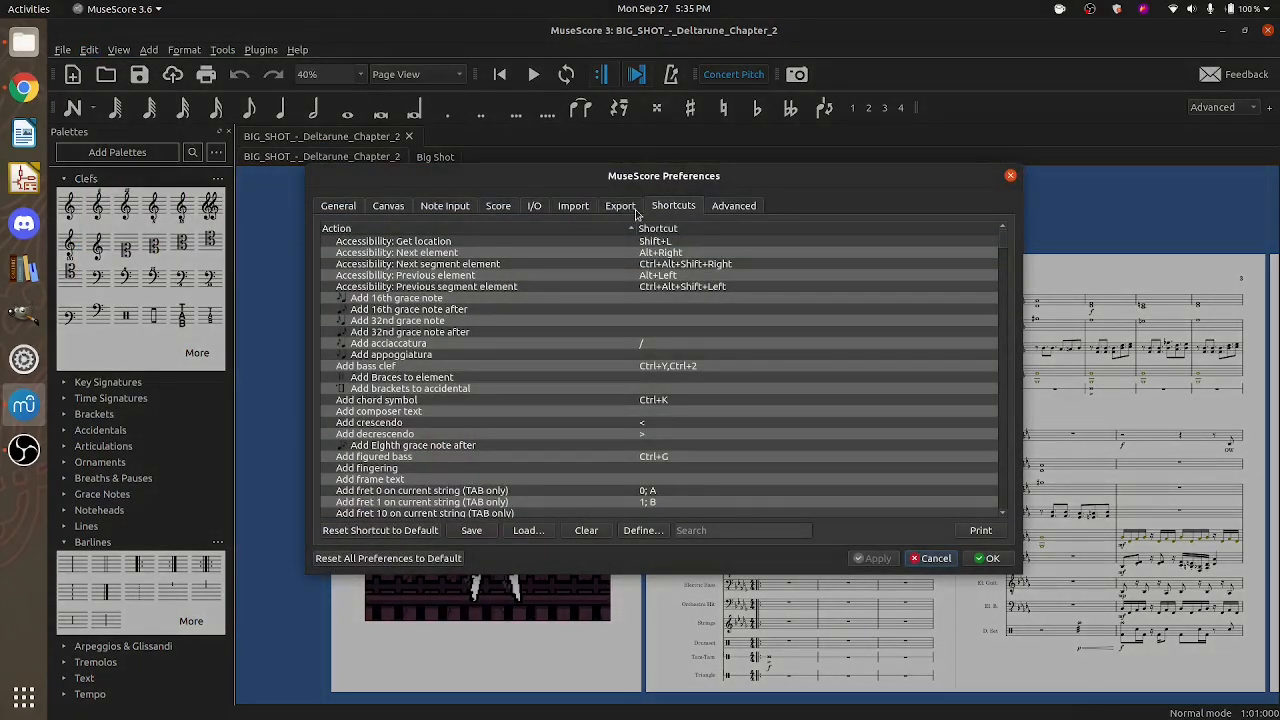
mouse_move(768, 263)
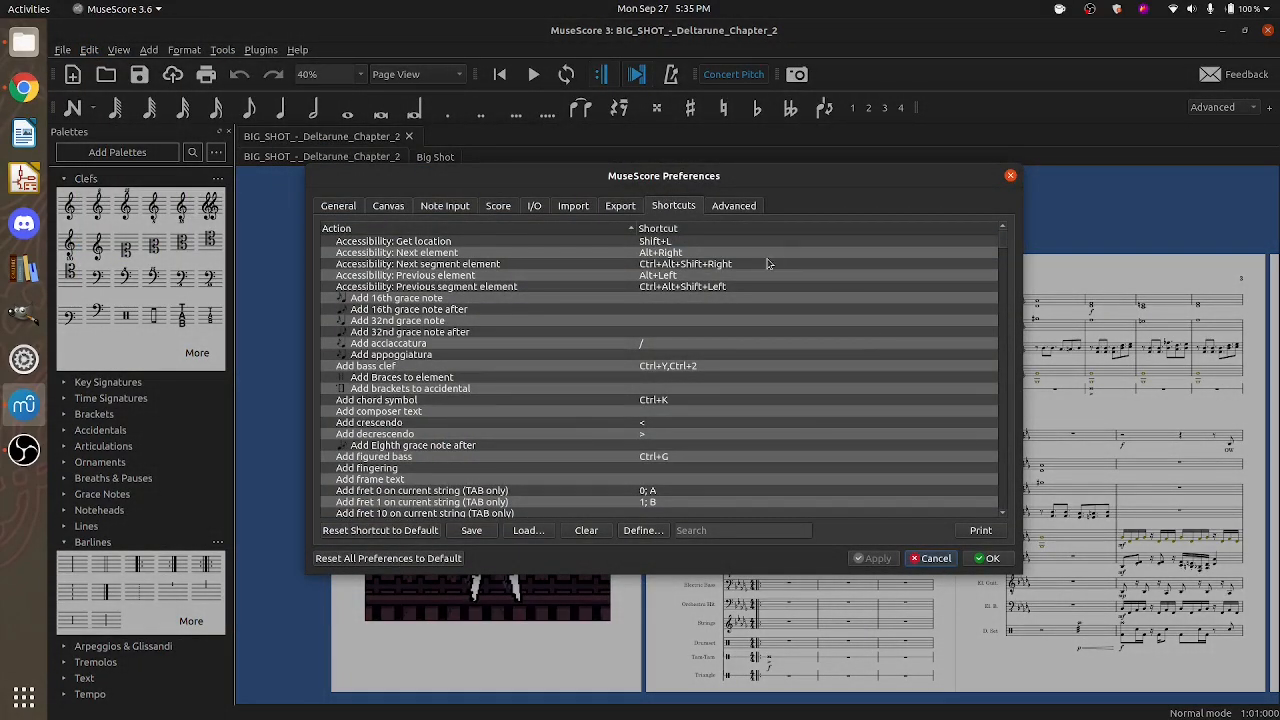
mouse_move(930, 566)
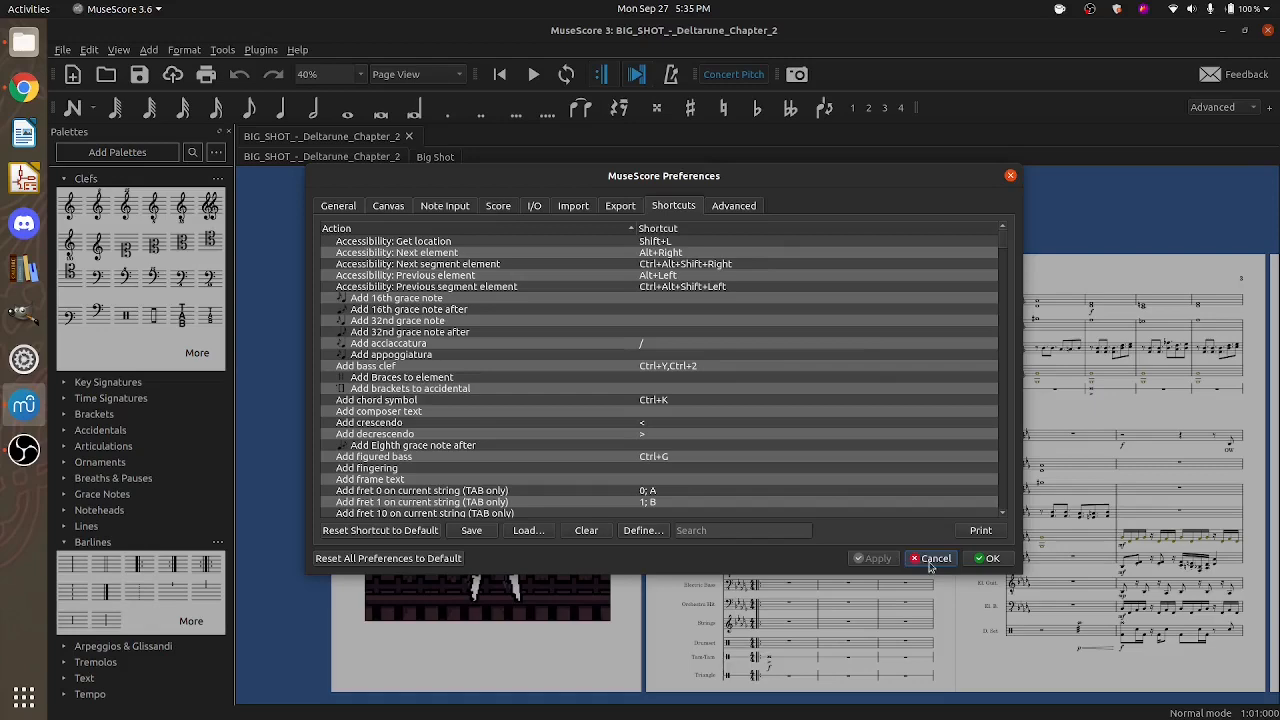
left_click(930, 558)
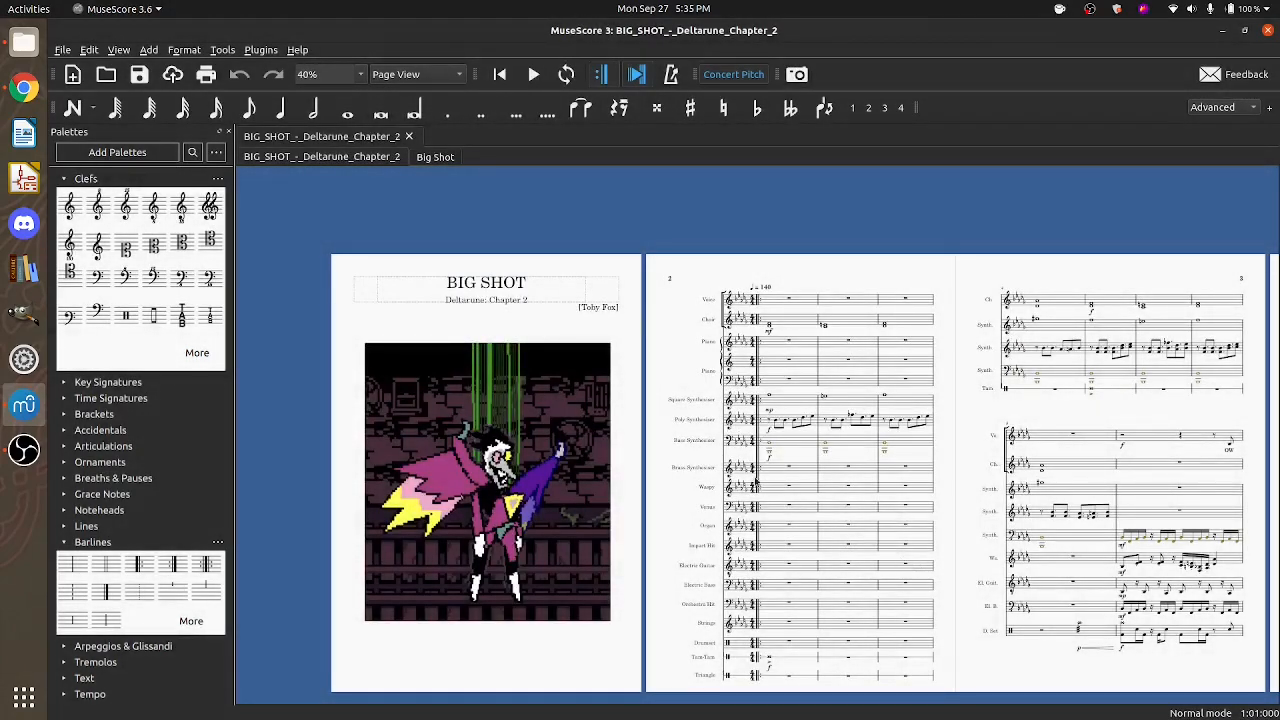
mouse_move(716, 408)
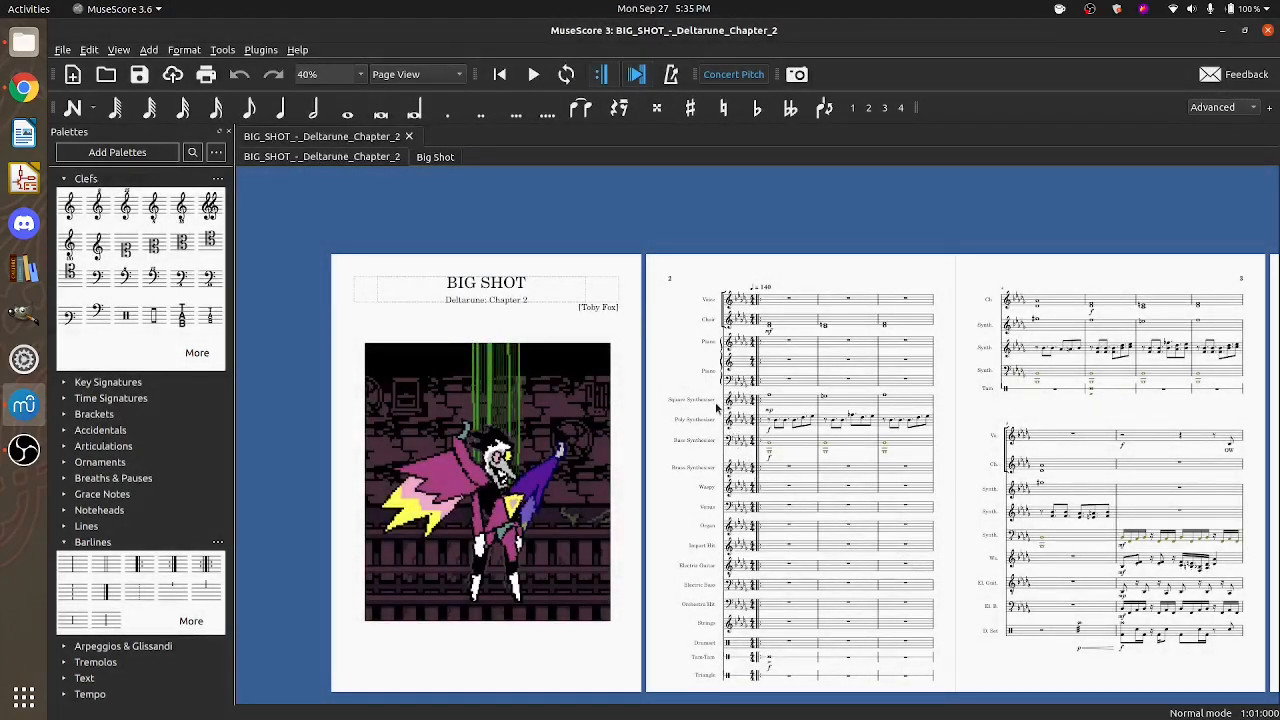
scroll("down", 3)
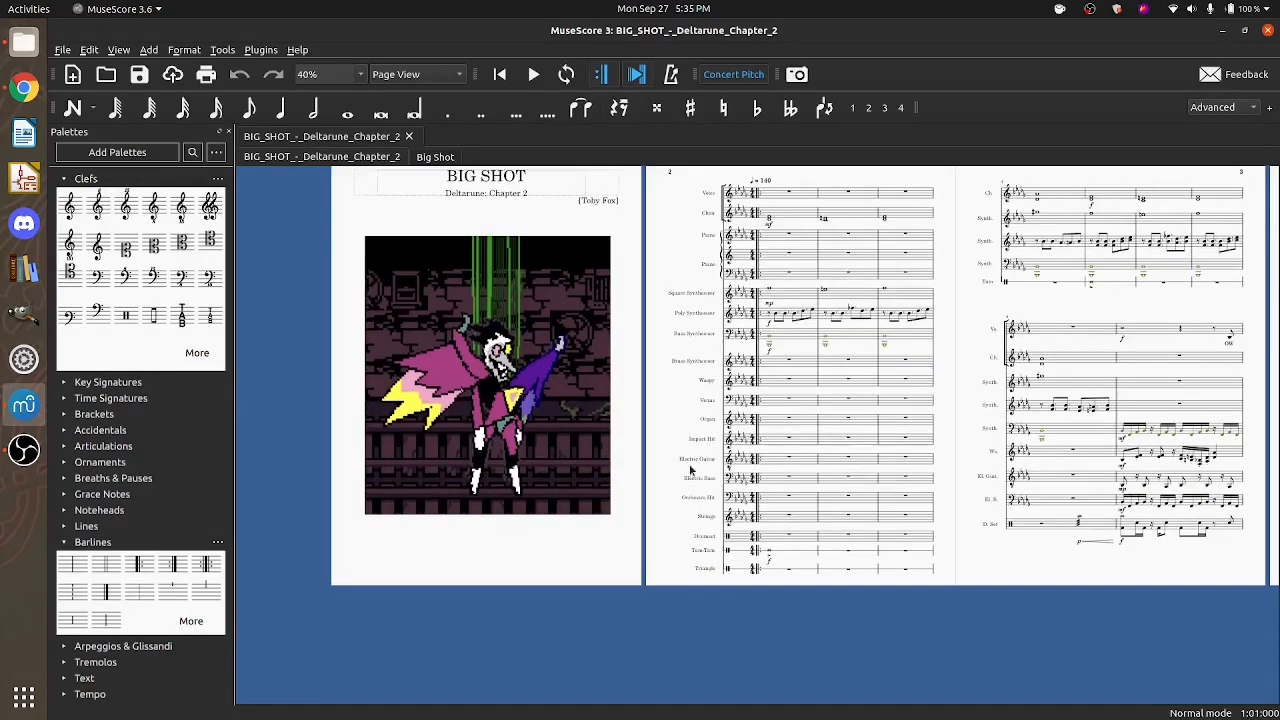
- Switch to Continuous View and add Brass Synthesizer parts via the instrument list
left_click(416, 73)
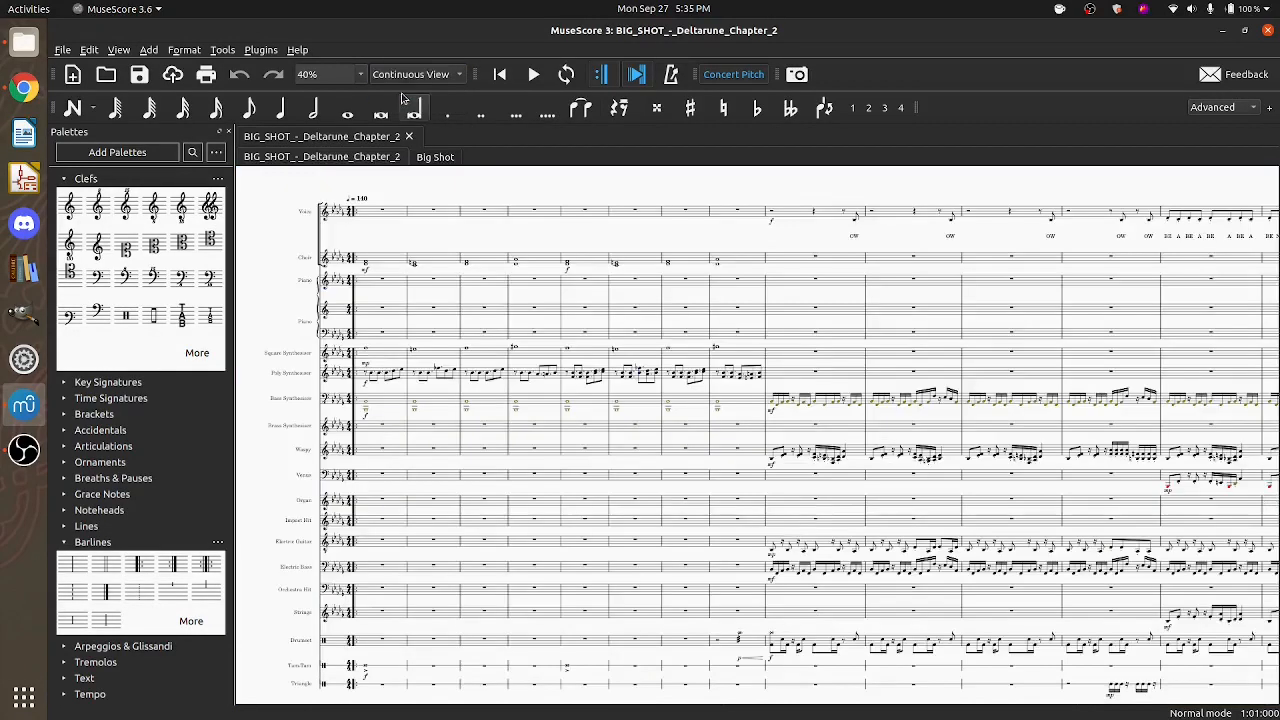
scroll("down", 3)
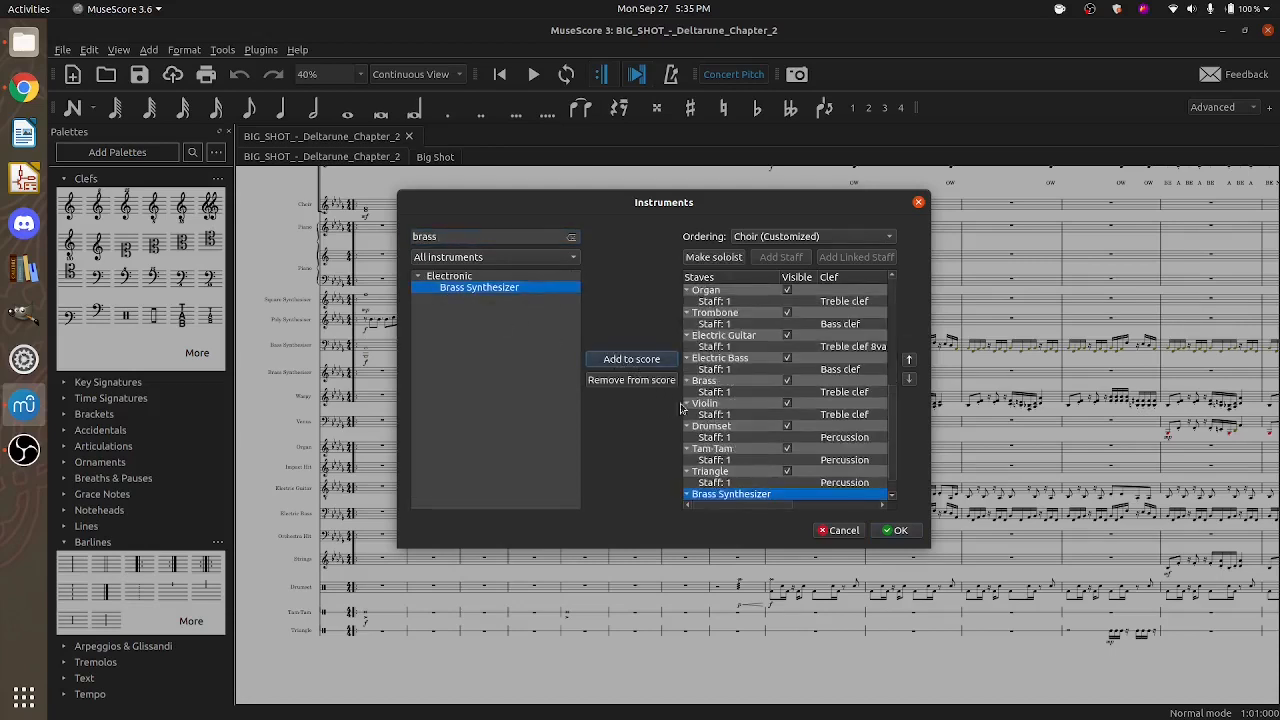
left_click(631, 358)
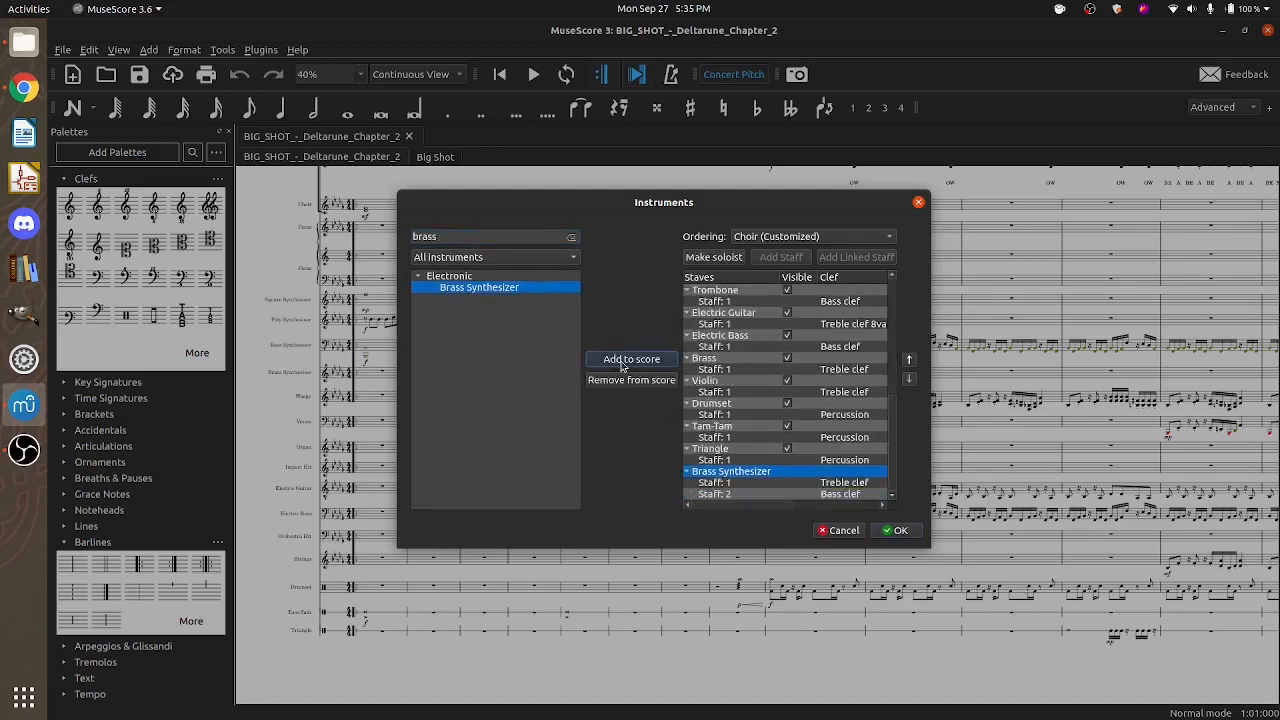
left_click(631, 359)
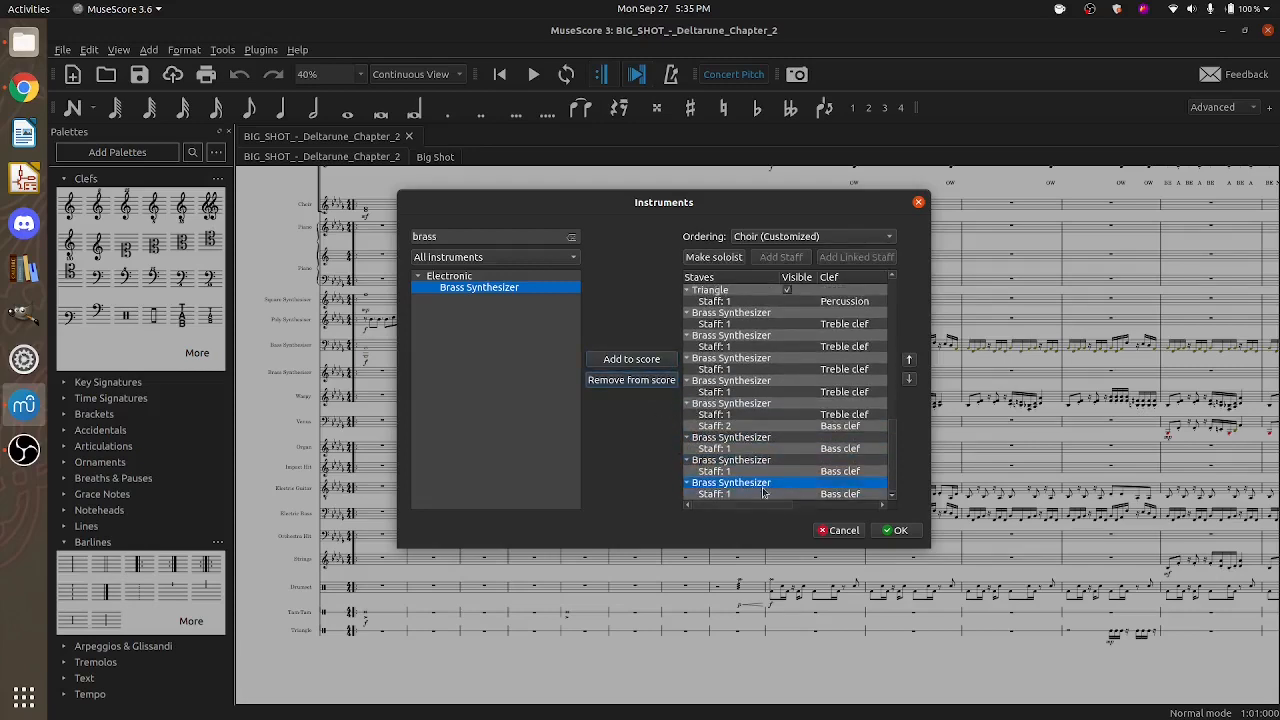
left_click(896, 530)
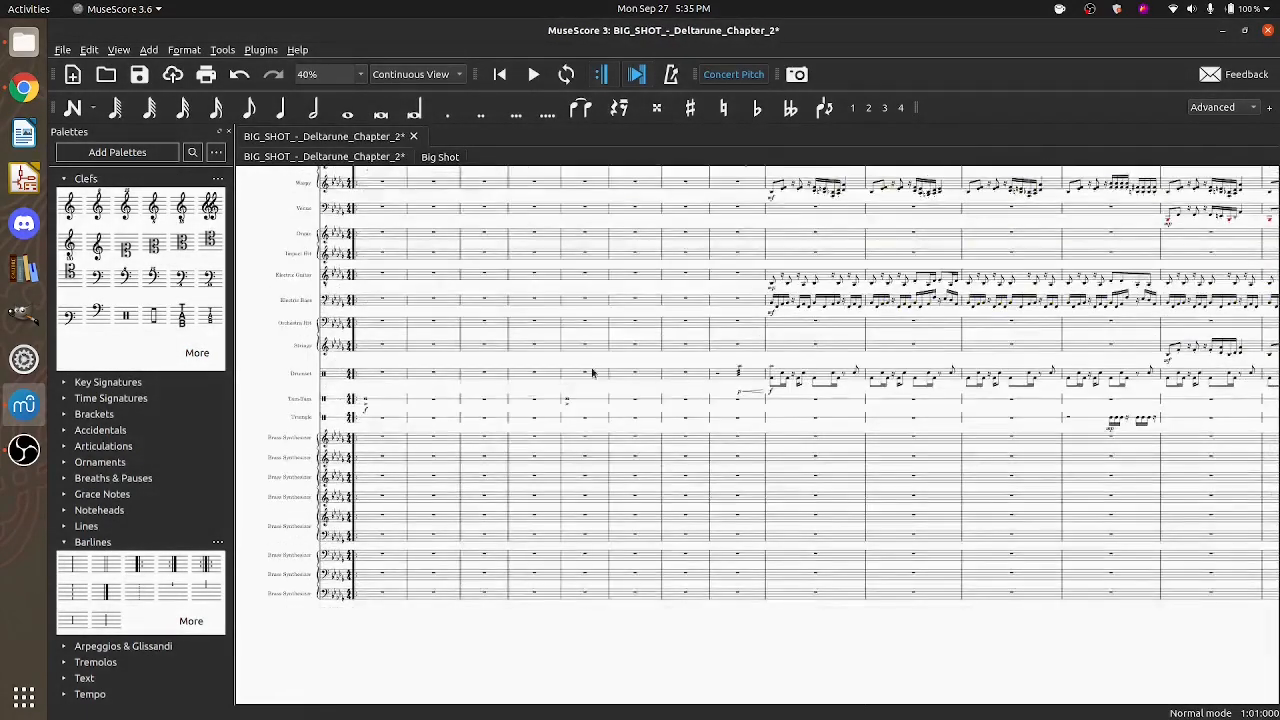
scroll("down", 3)
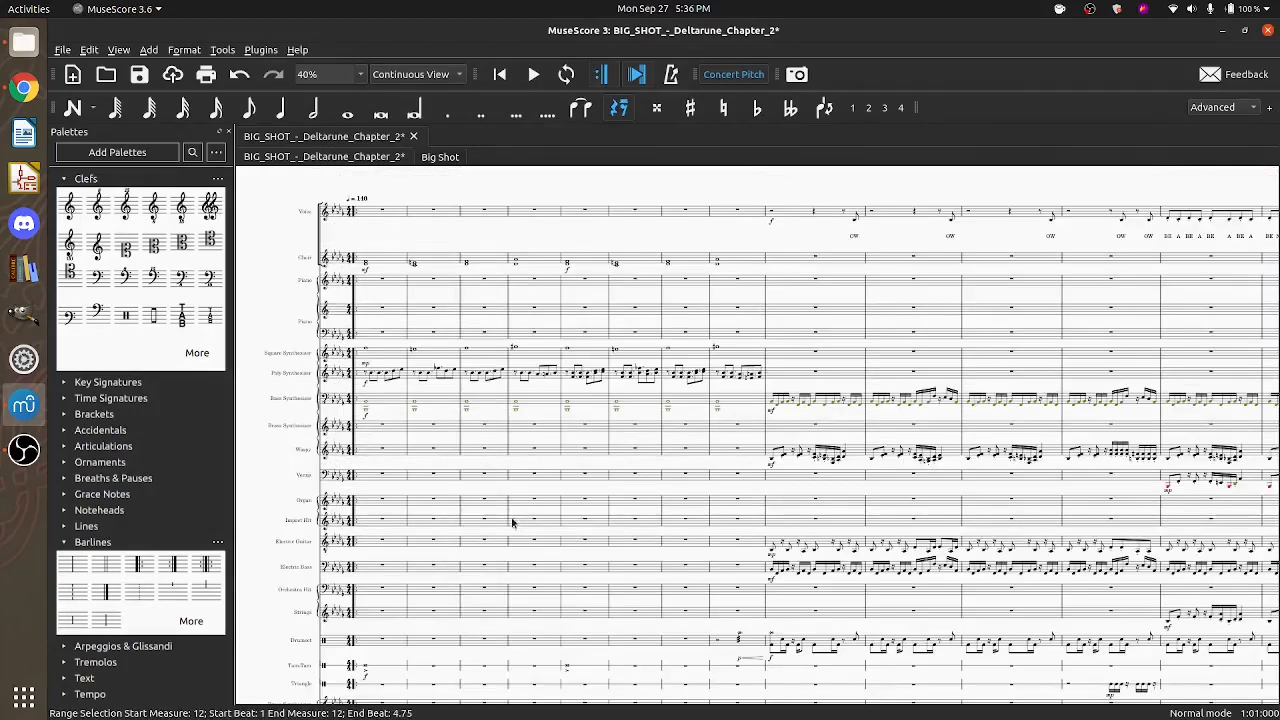
scroll("down", 3)
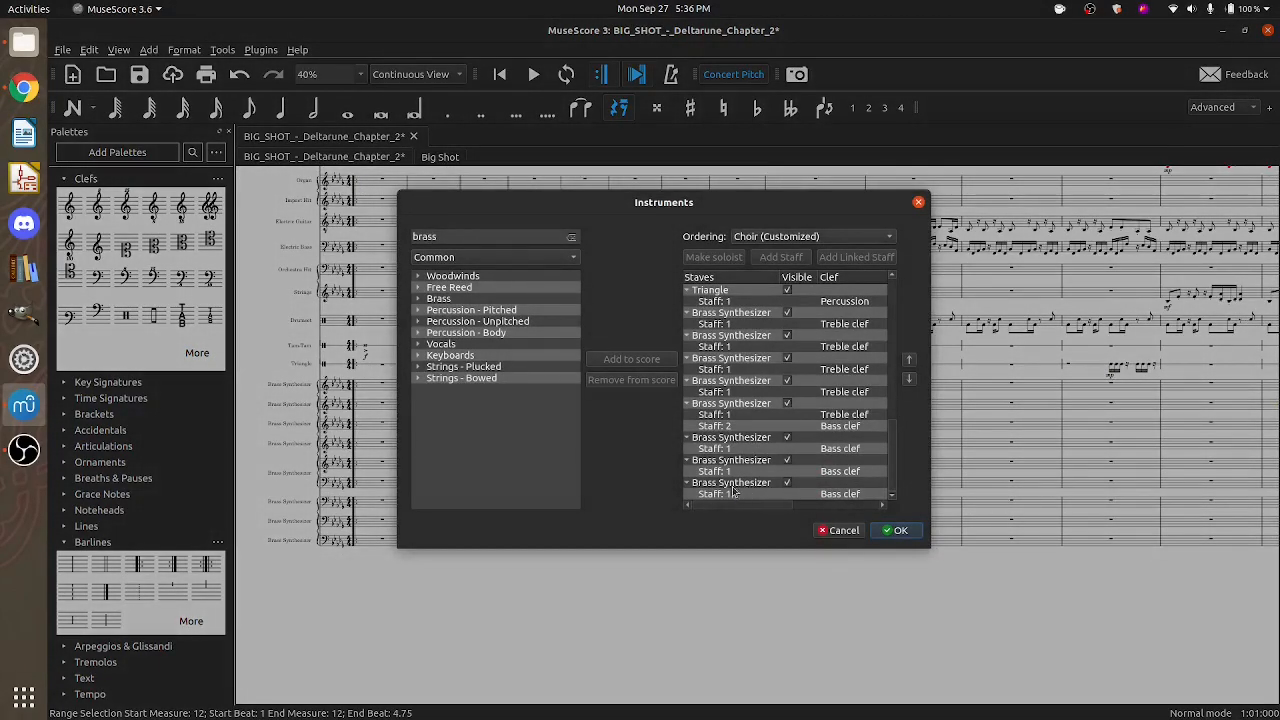
- Remove the last Brass Synthesizer from the instrument list and confirm with OK
left_click(731, 482)
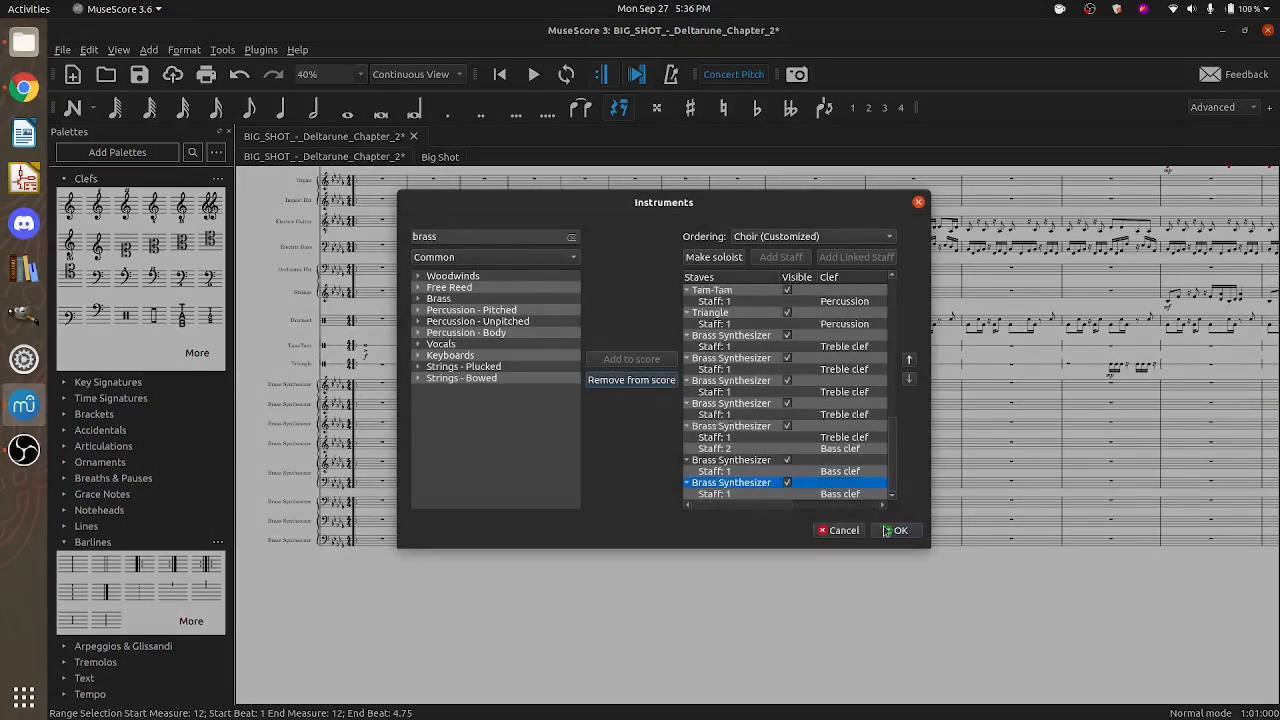
left_click(896, 530)
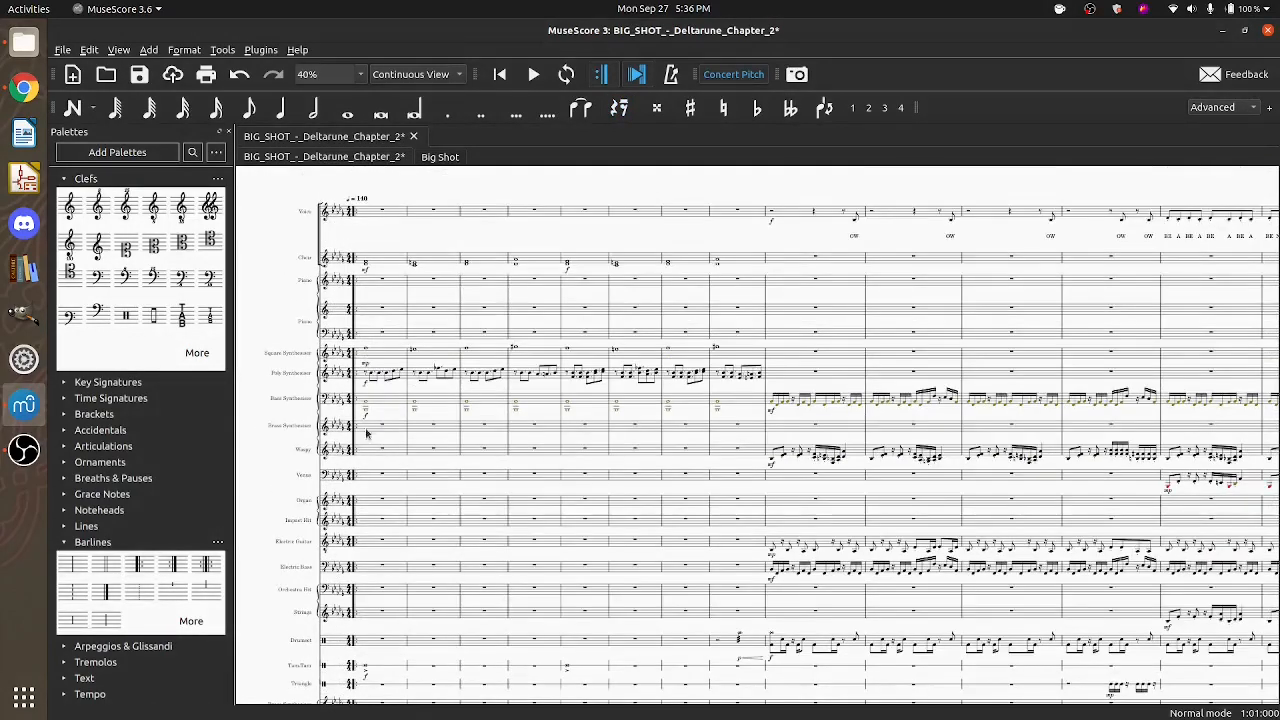
scroll("down", 3)
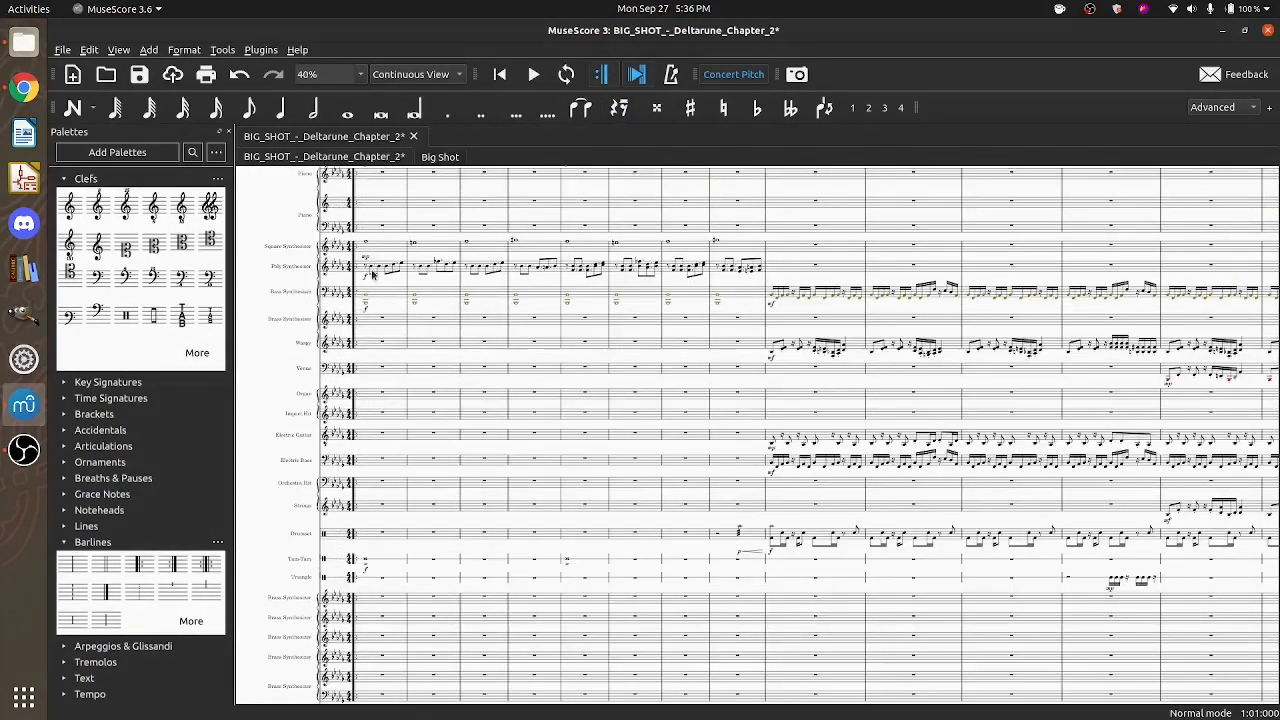
left_click(370, 267)
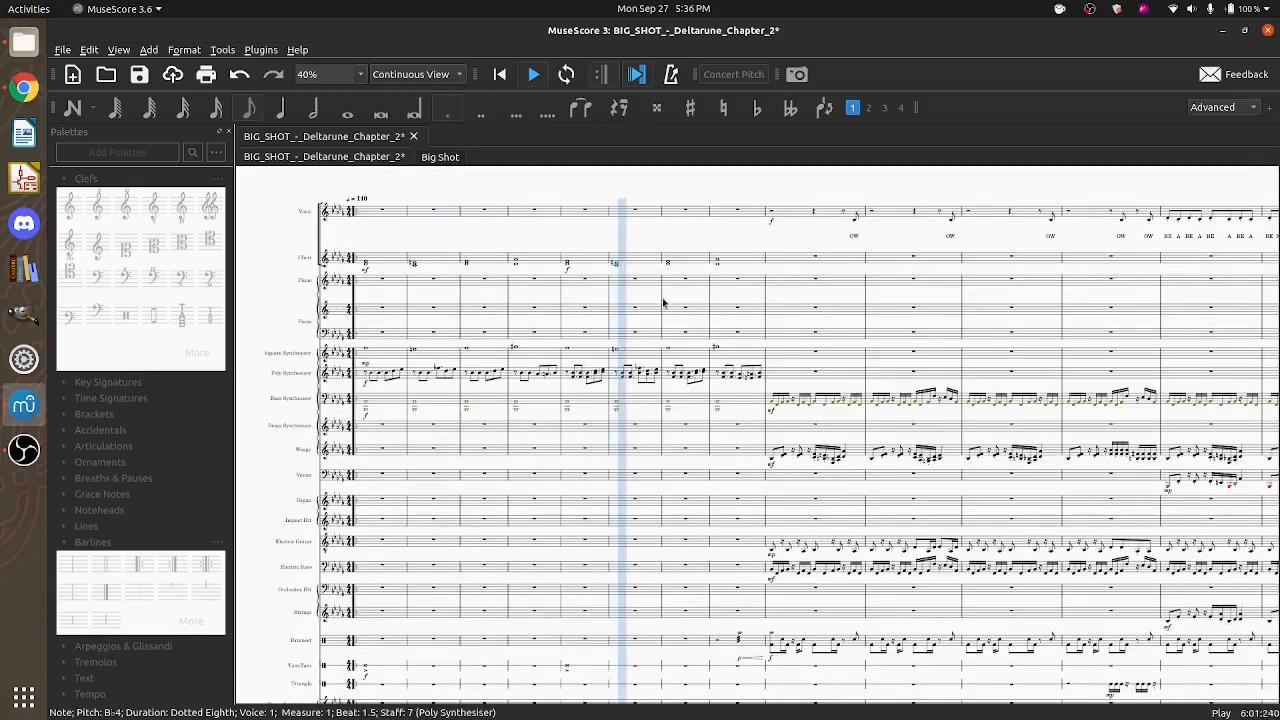
scroll("down", 3)
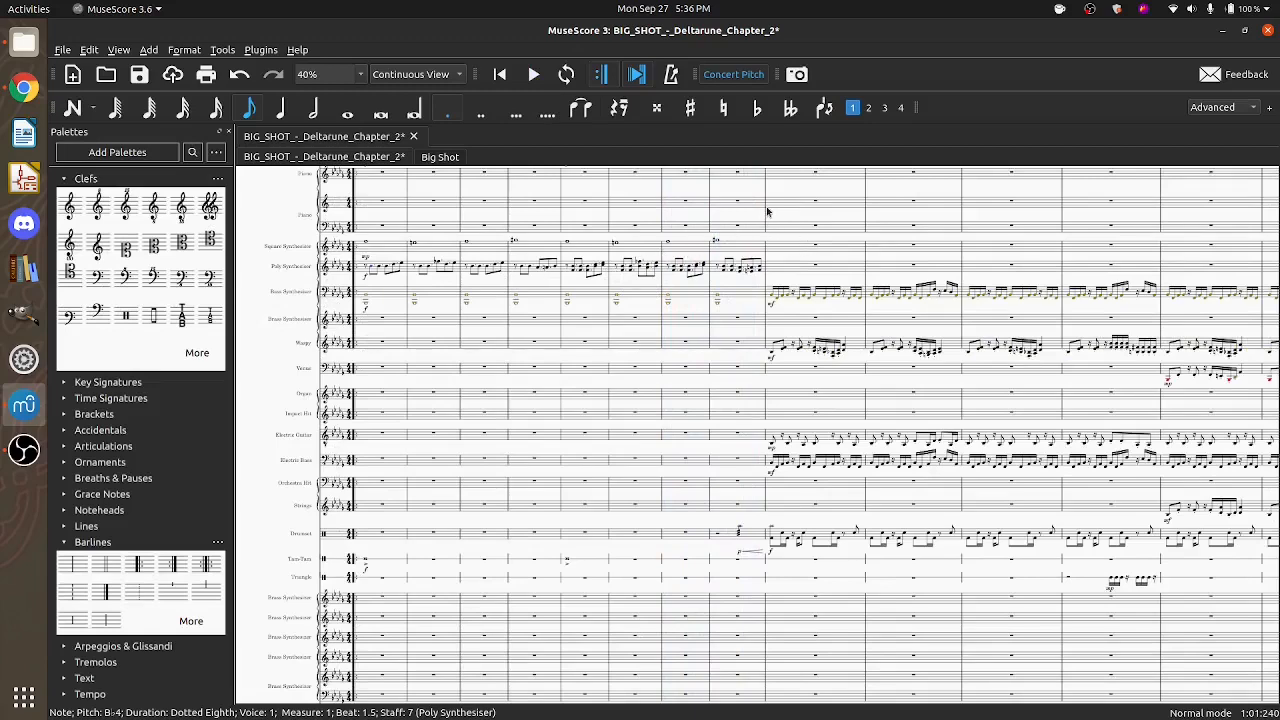
left_click(765, 210)
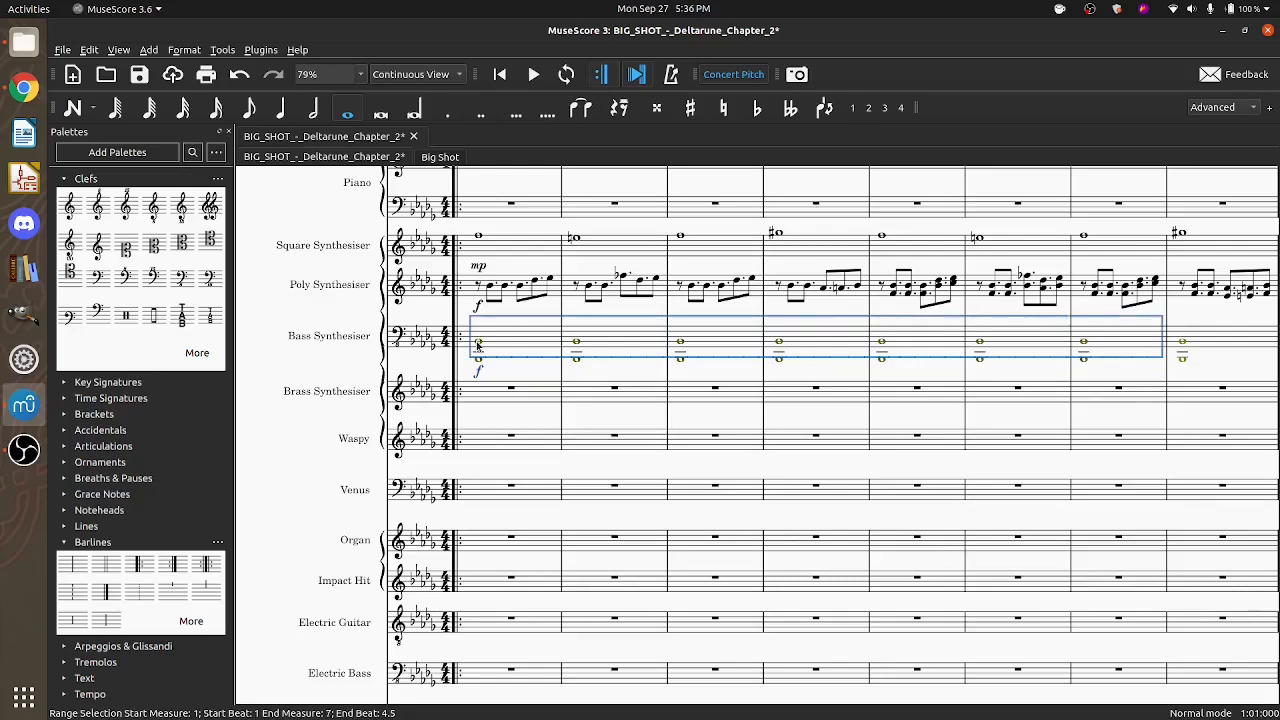
- Paste the Bass Synthesiser's measure 1–7 whole notes into a Brass Synthesizer staff
scroll("right", 3)
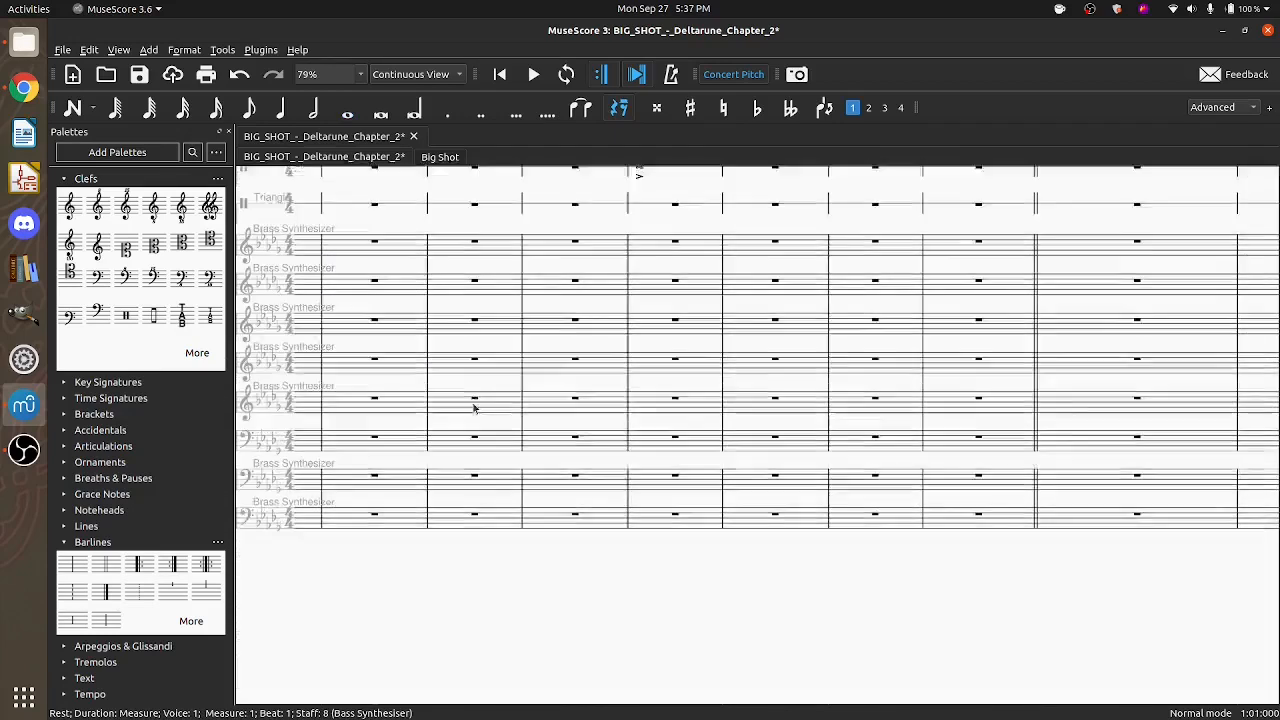
left_click(723, 375)
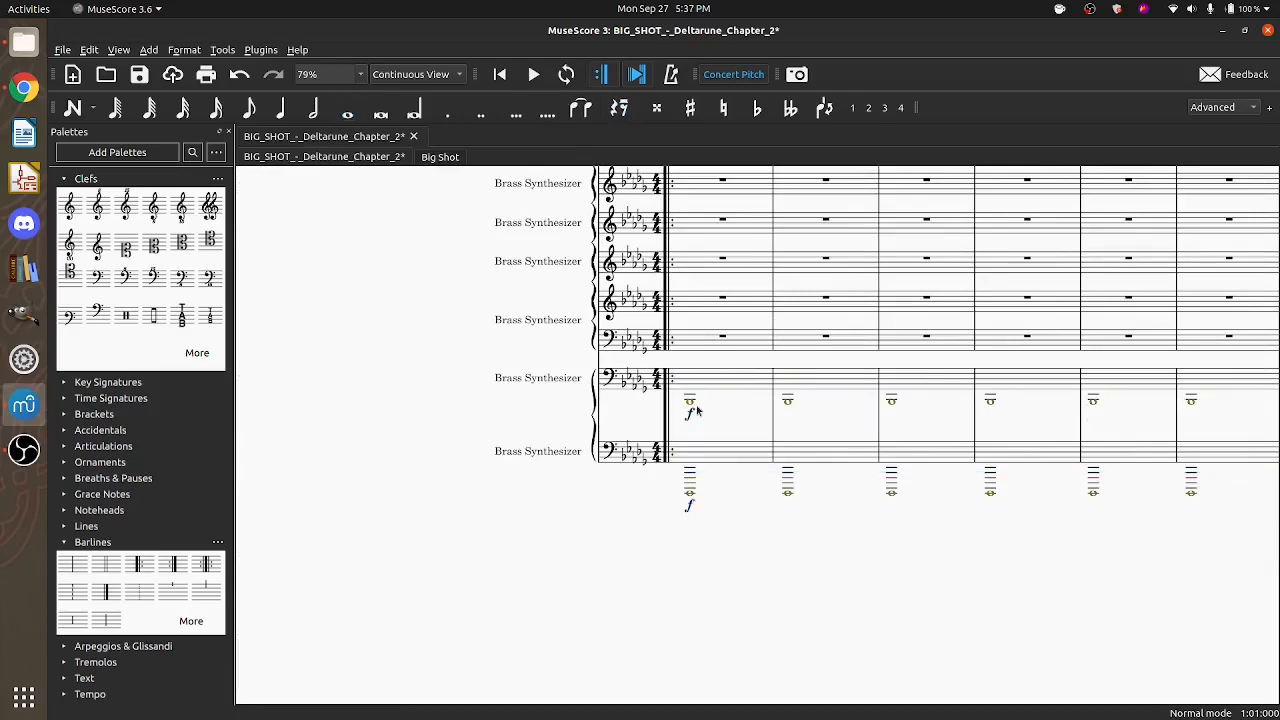
scroll("down", 3)
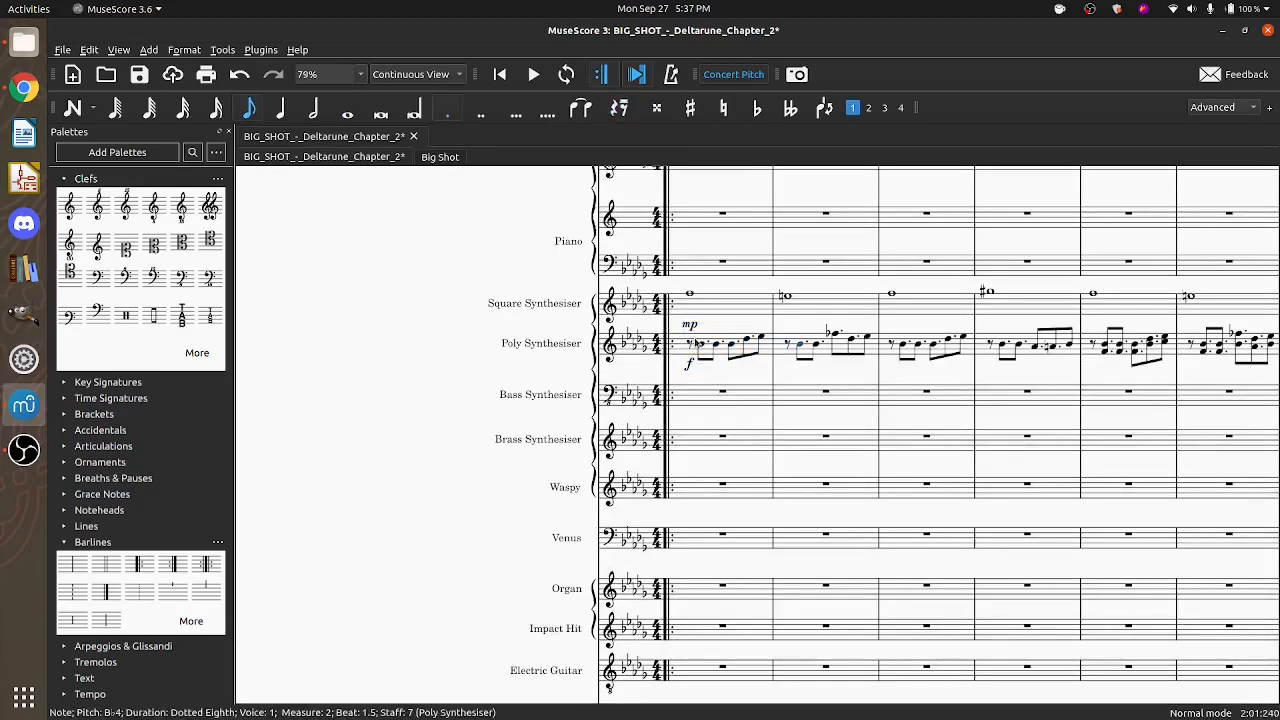
left_click(693, 345)
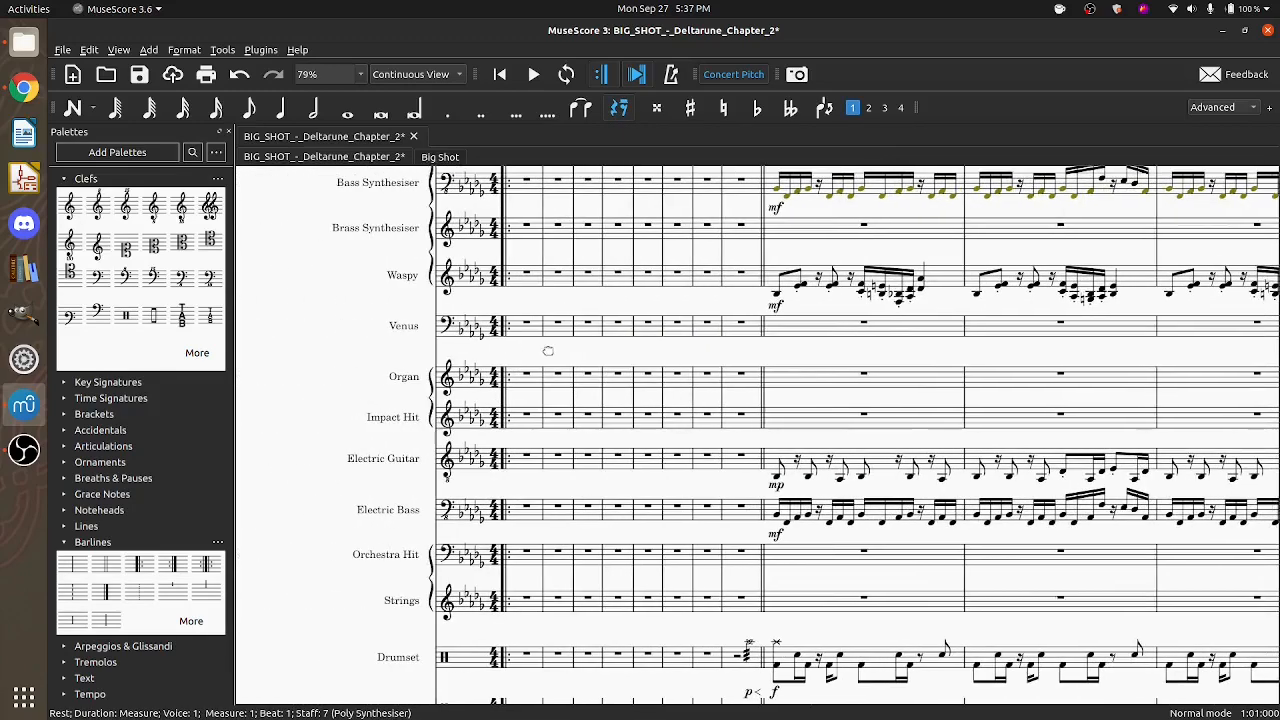
- Paste the melody and Choir chords into the upper Brass Synthesizer staves
scroll("down", 3)
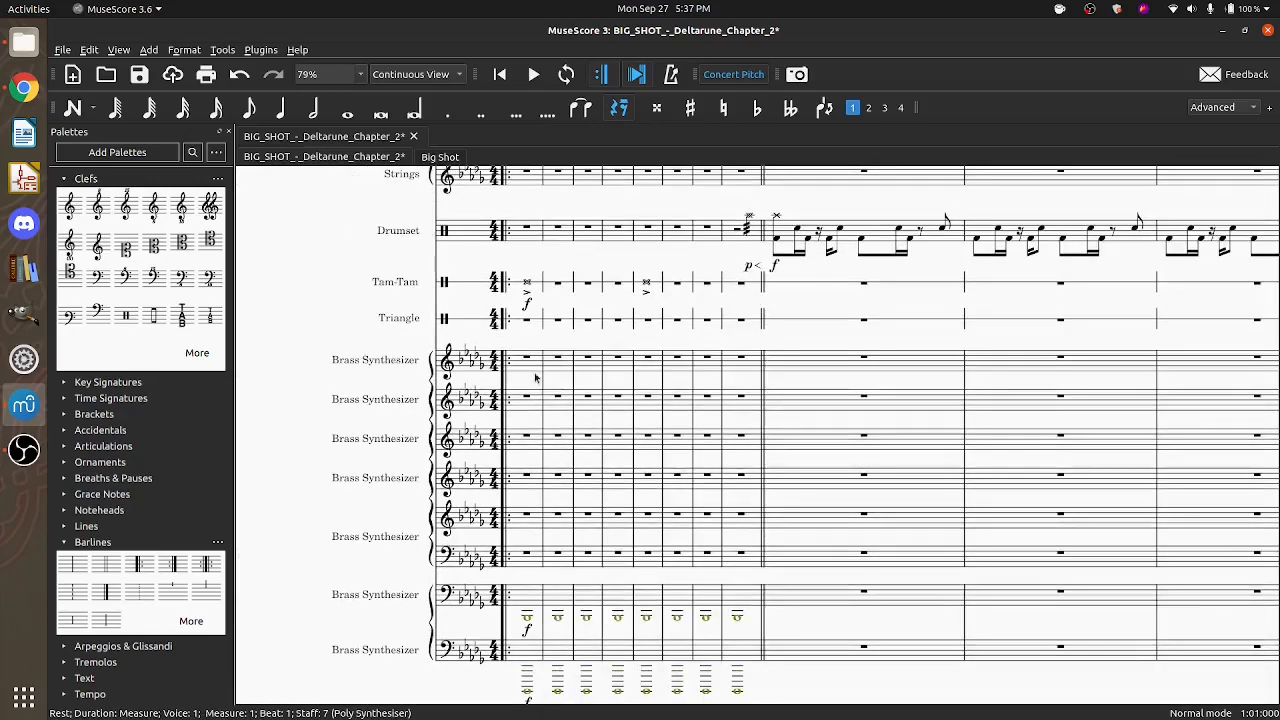
left_click(527, 360)
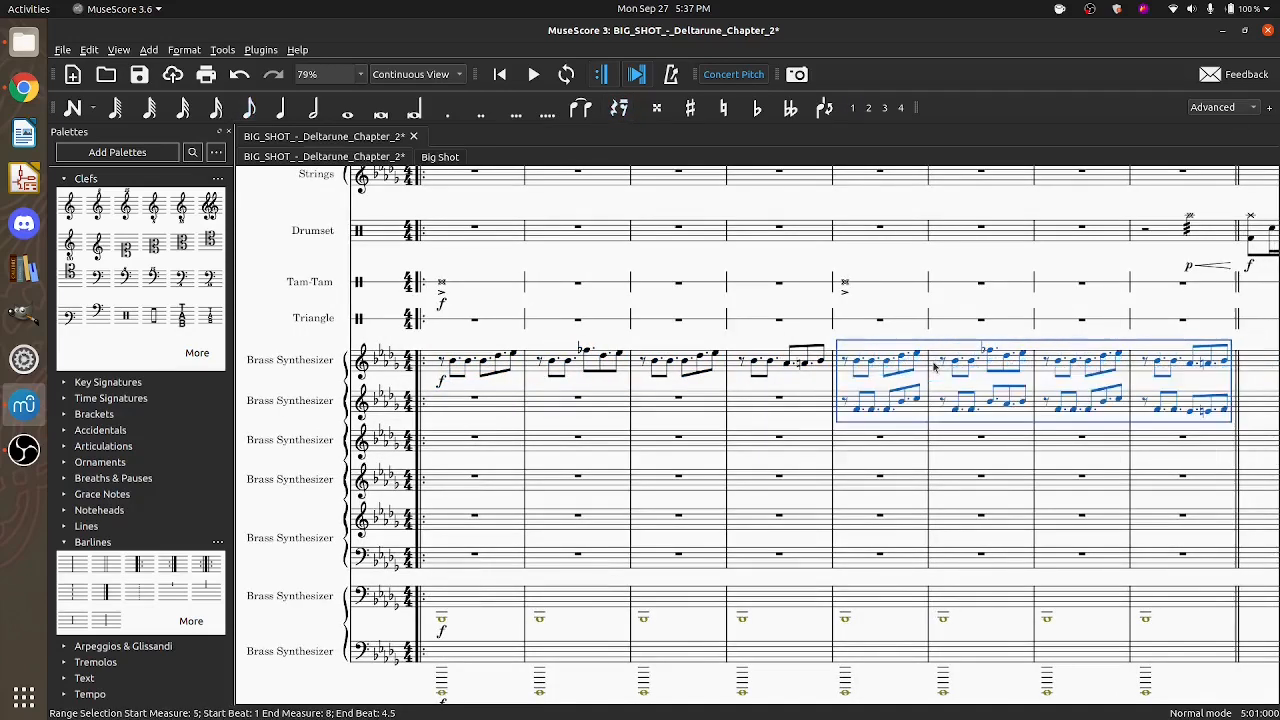
scroll("down", 3)
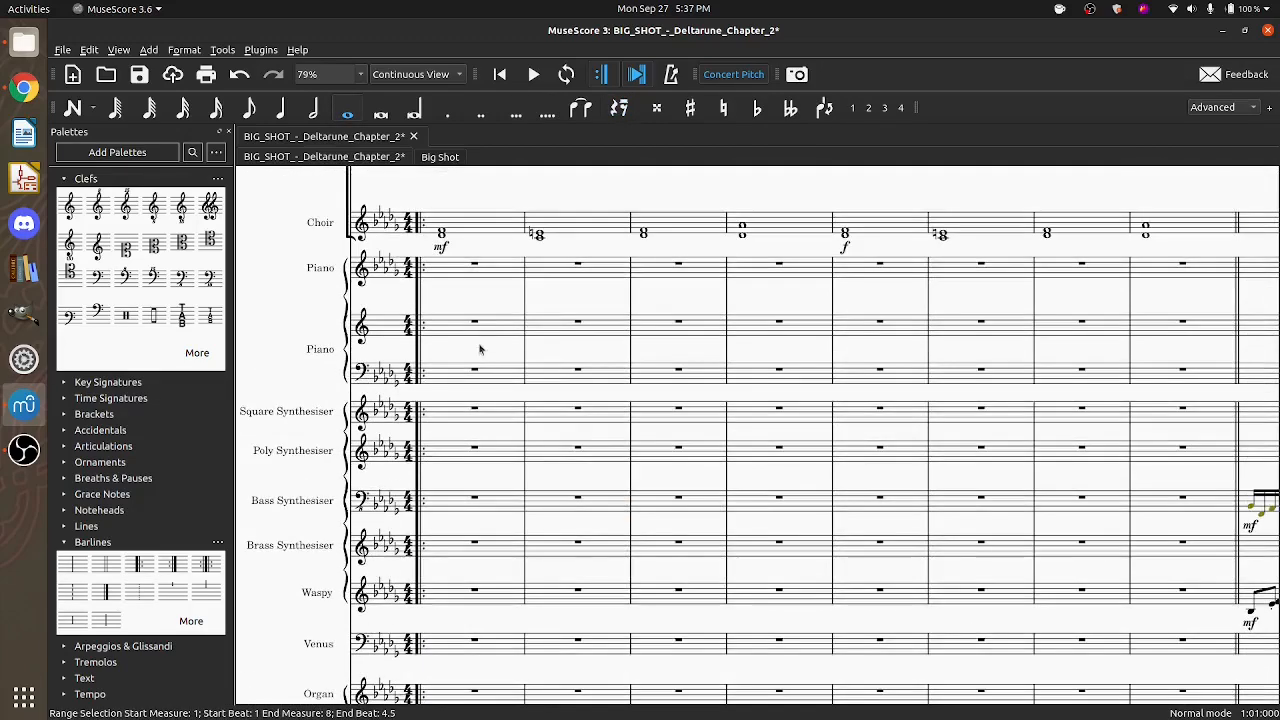
left_click(441, 232)
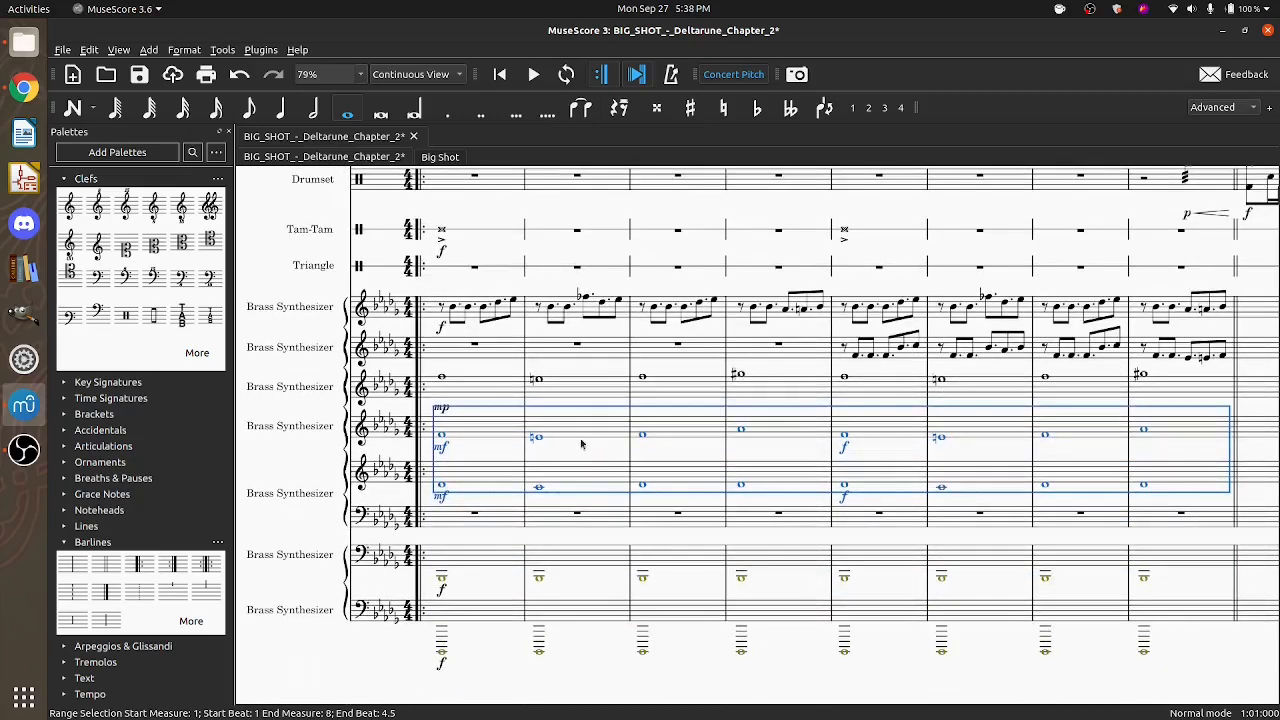
- Scroll through BIG_SHOT_StepperV2 to review its Brass Synthesizer staves
scroll("down", 3)
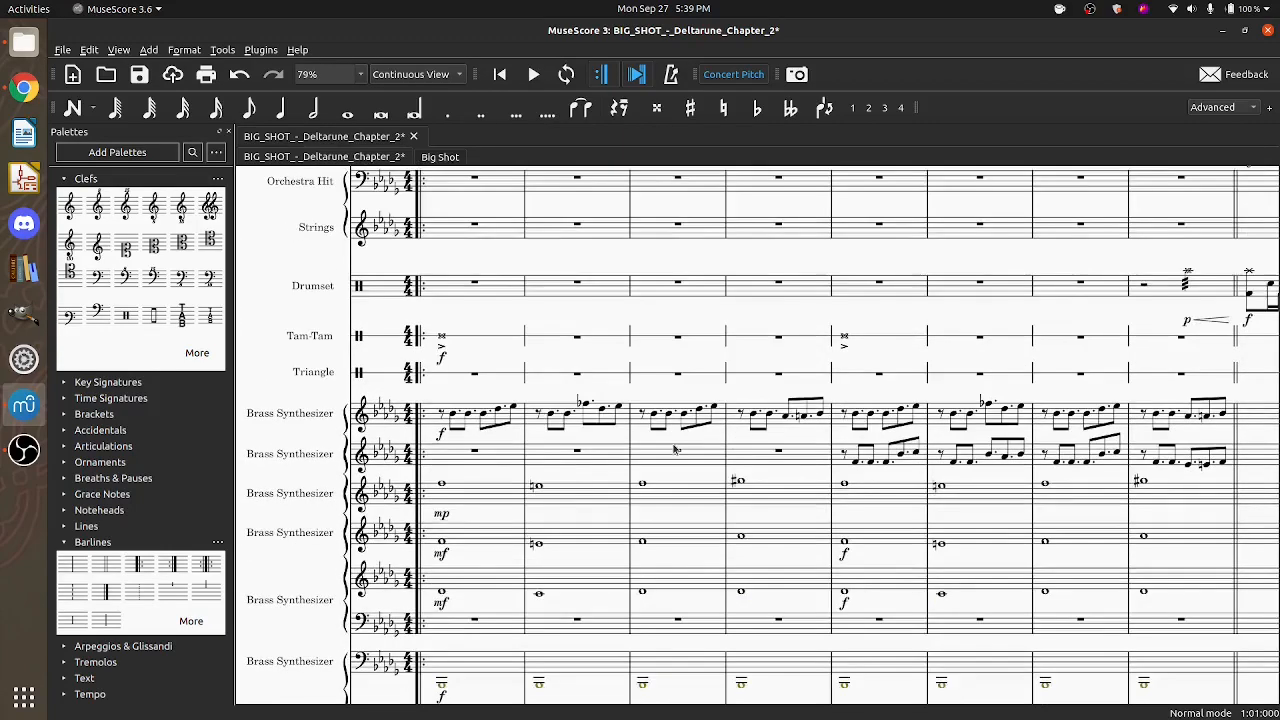
scroll("down", 3)
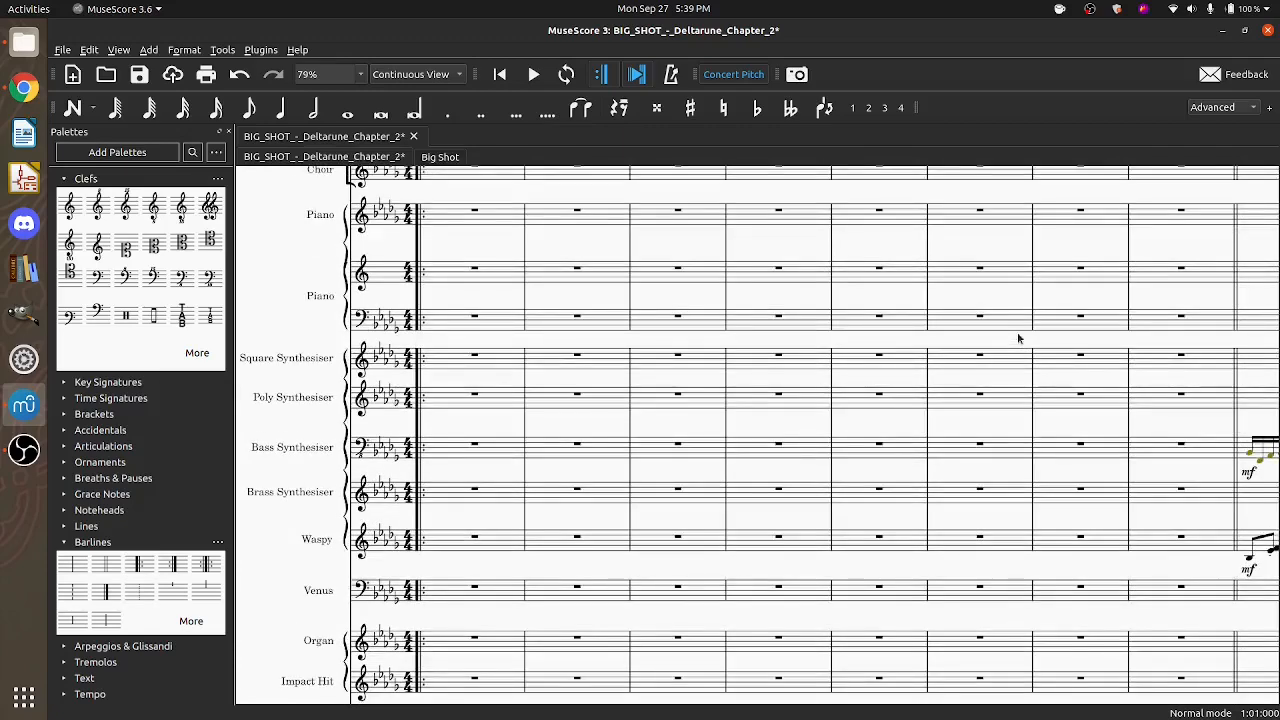
scroll("down", 3)
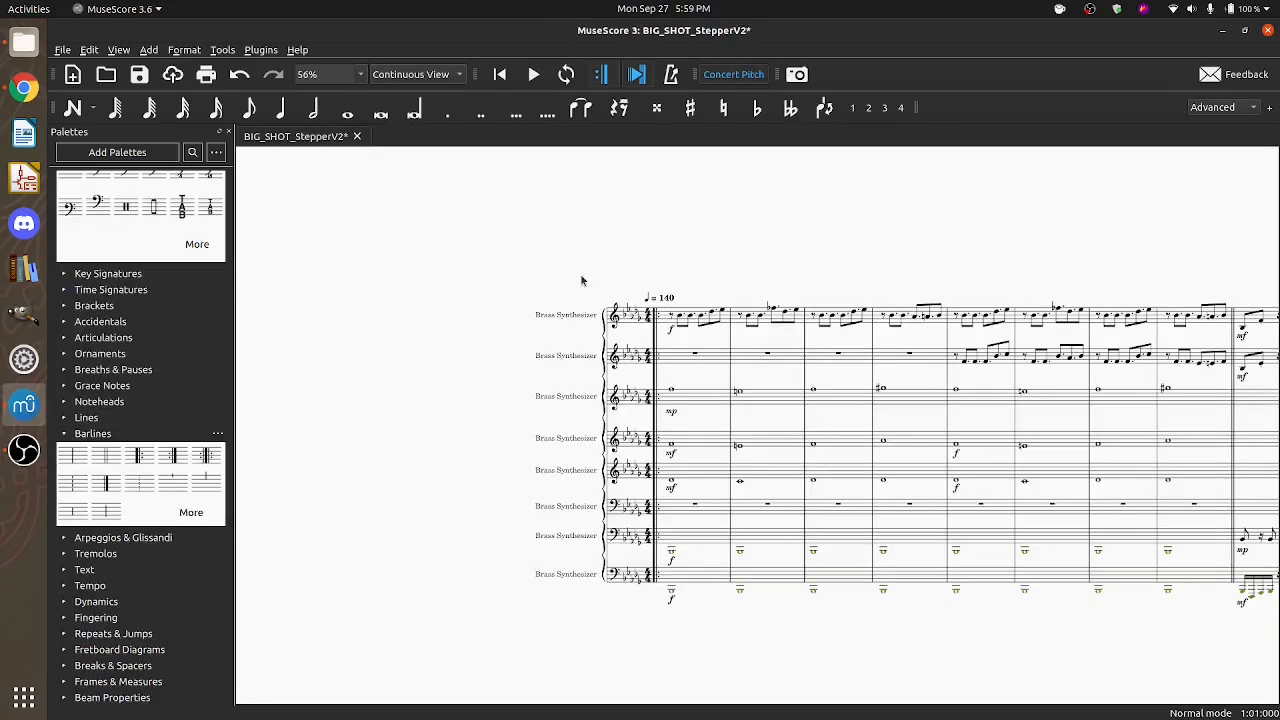
mouse_move(718, 454)
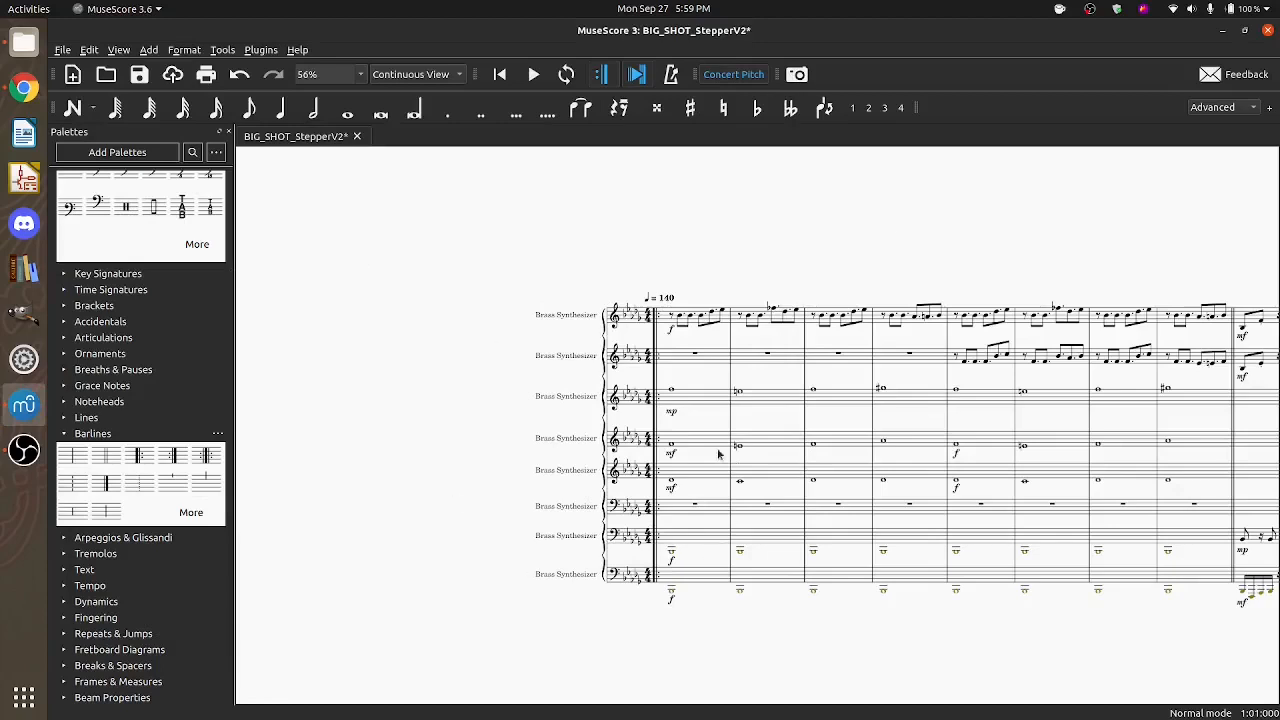
mouse_move(517, 454)
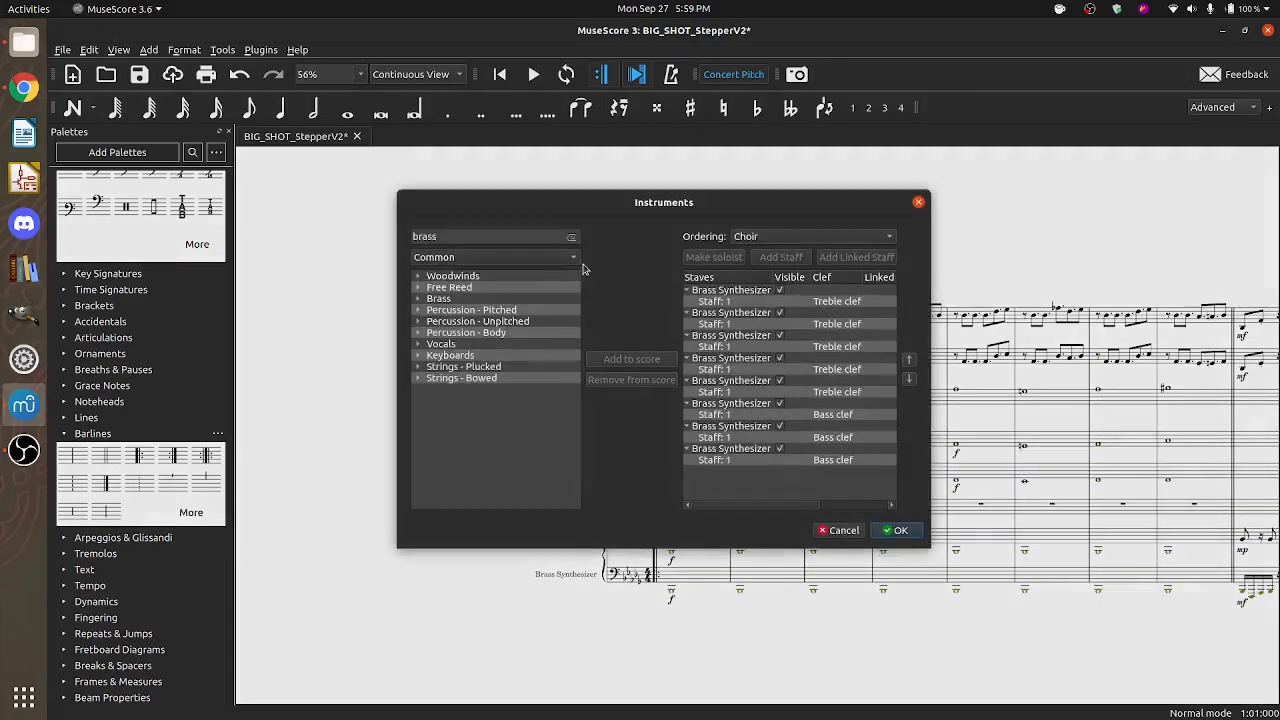
left_click(730, 289)
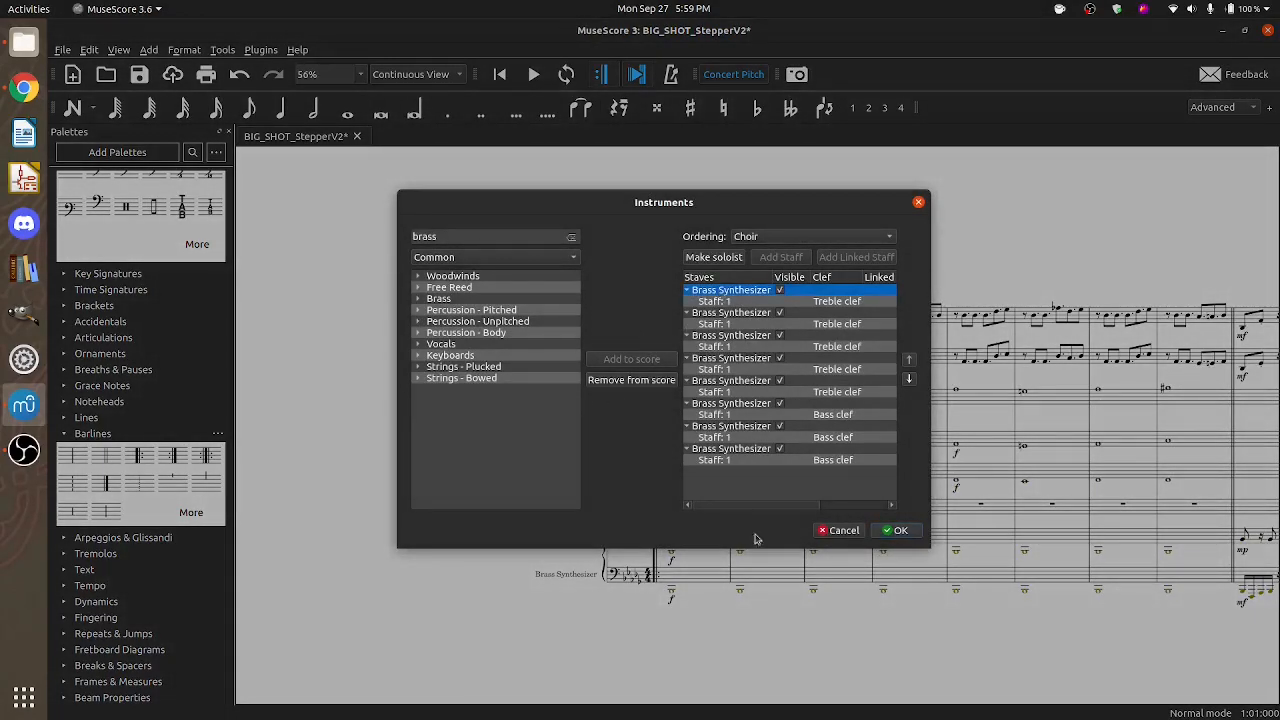
left_click(898, 530)
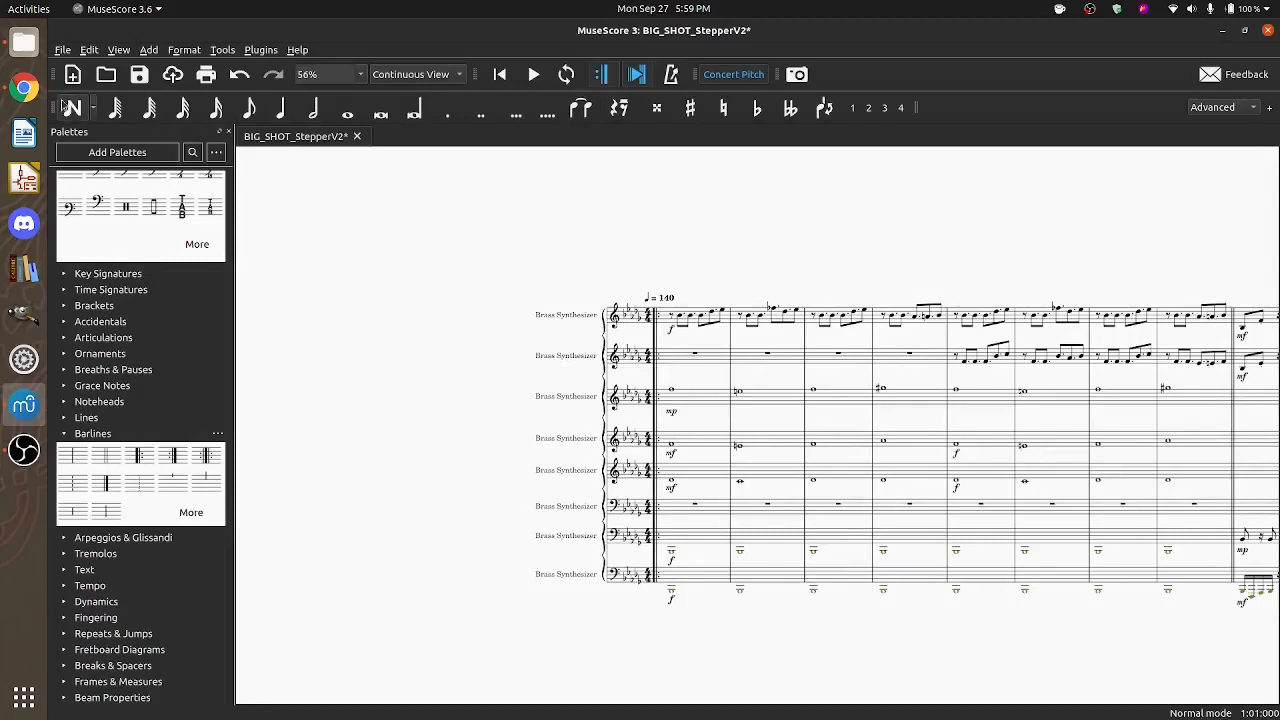
- Open the View menu to reach the Mixer
left_click(118, 49)
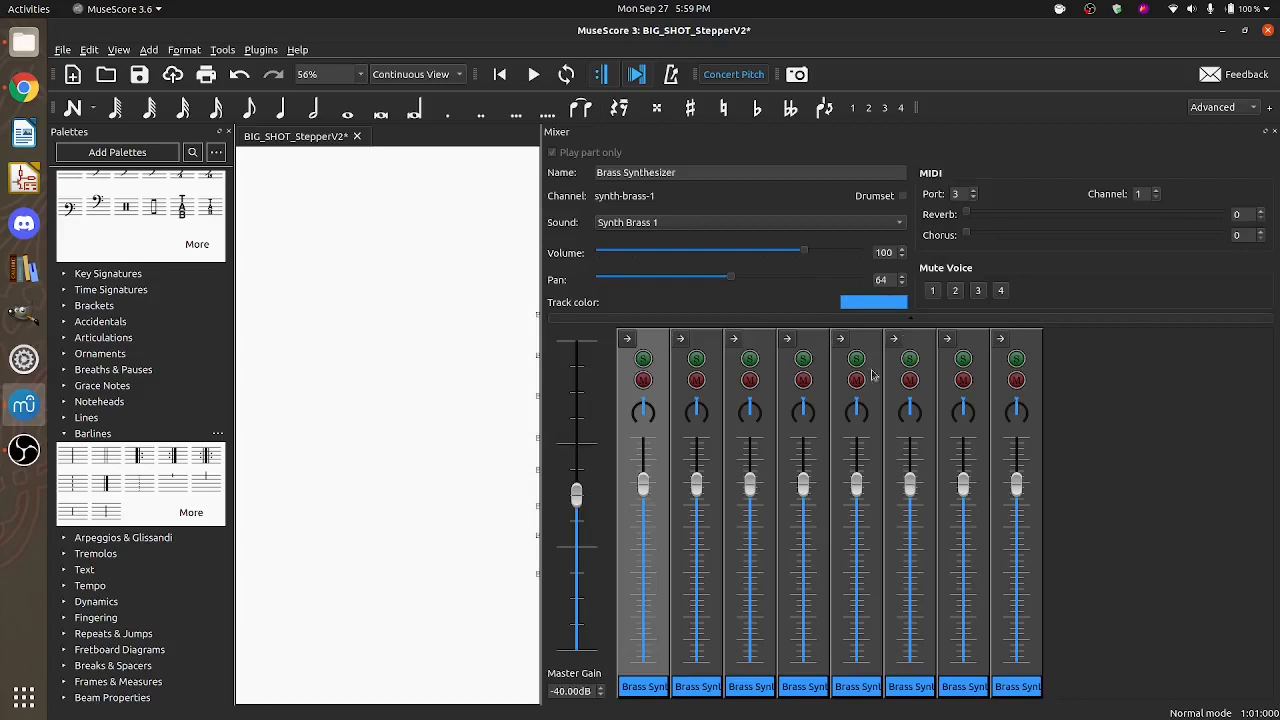
mouse_move(805, 350)
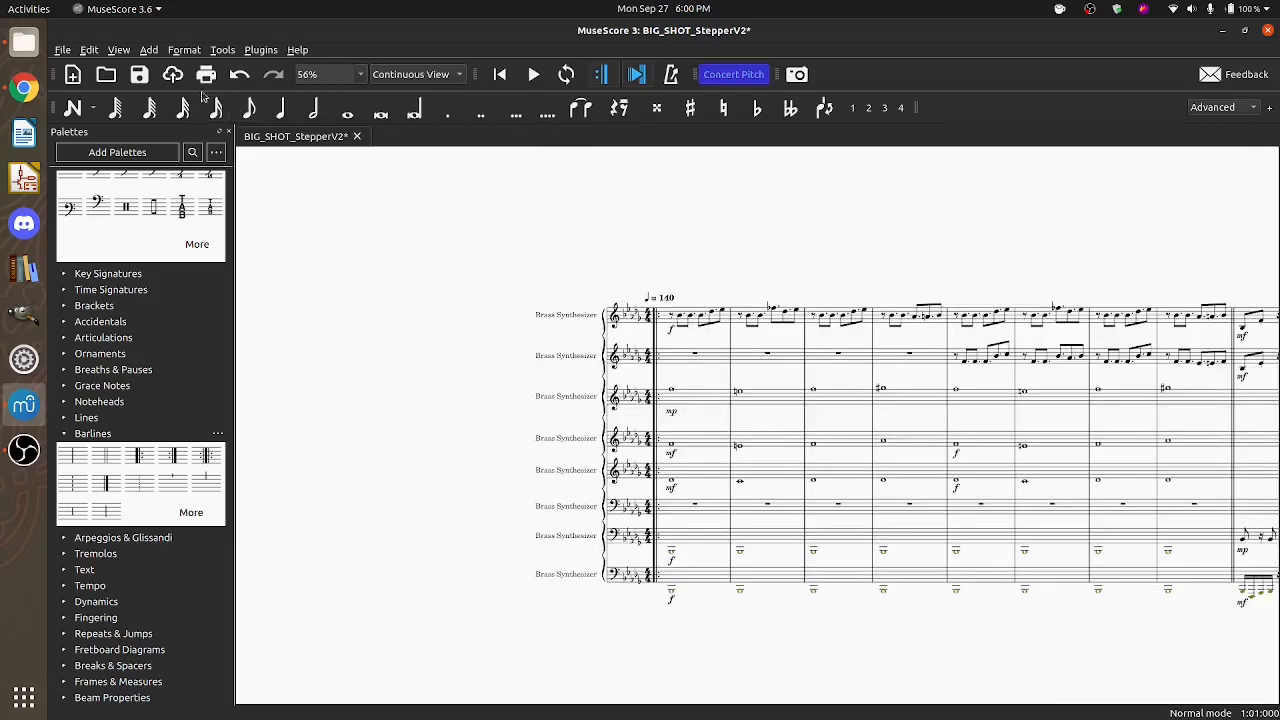
- Export To MIDI from the File menu and save it as BIG_SHOT_StepperV2
left_click(62, 49)
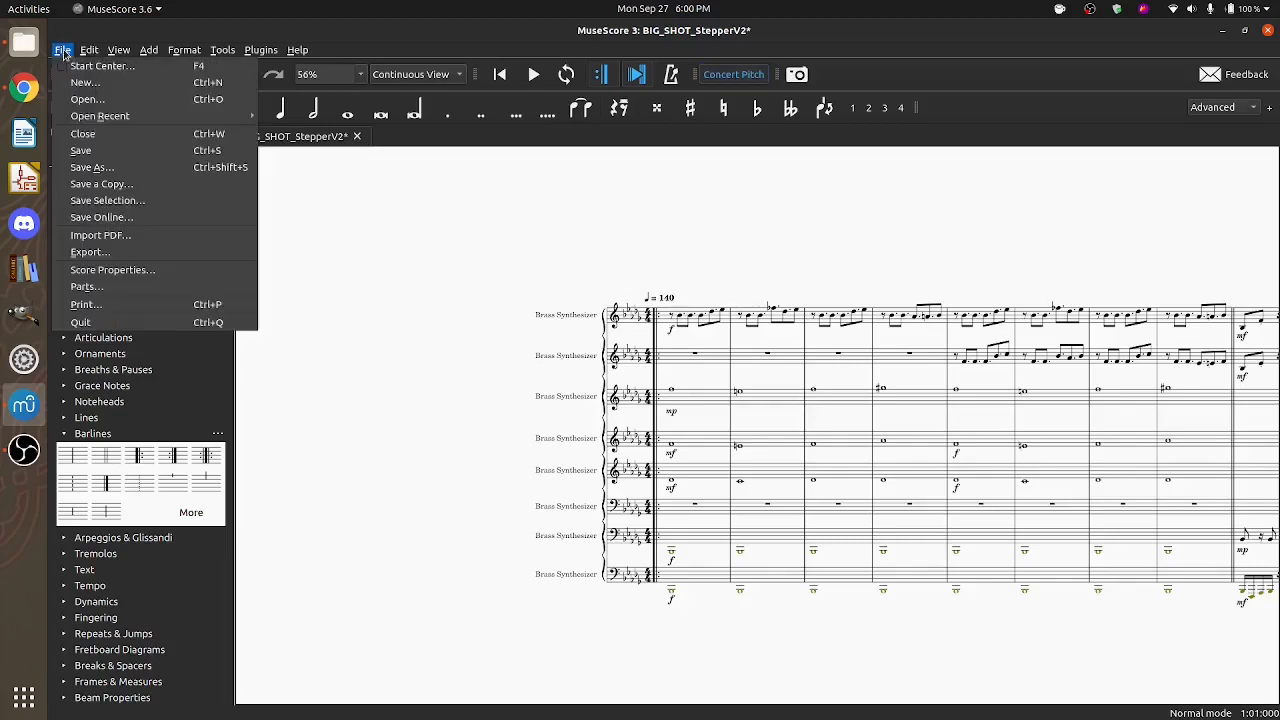
left_click(90, 251)
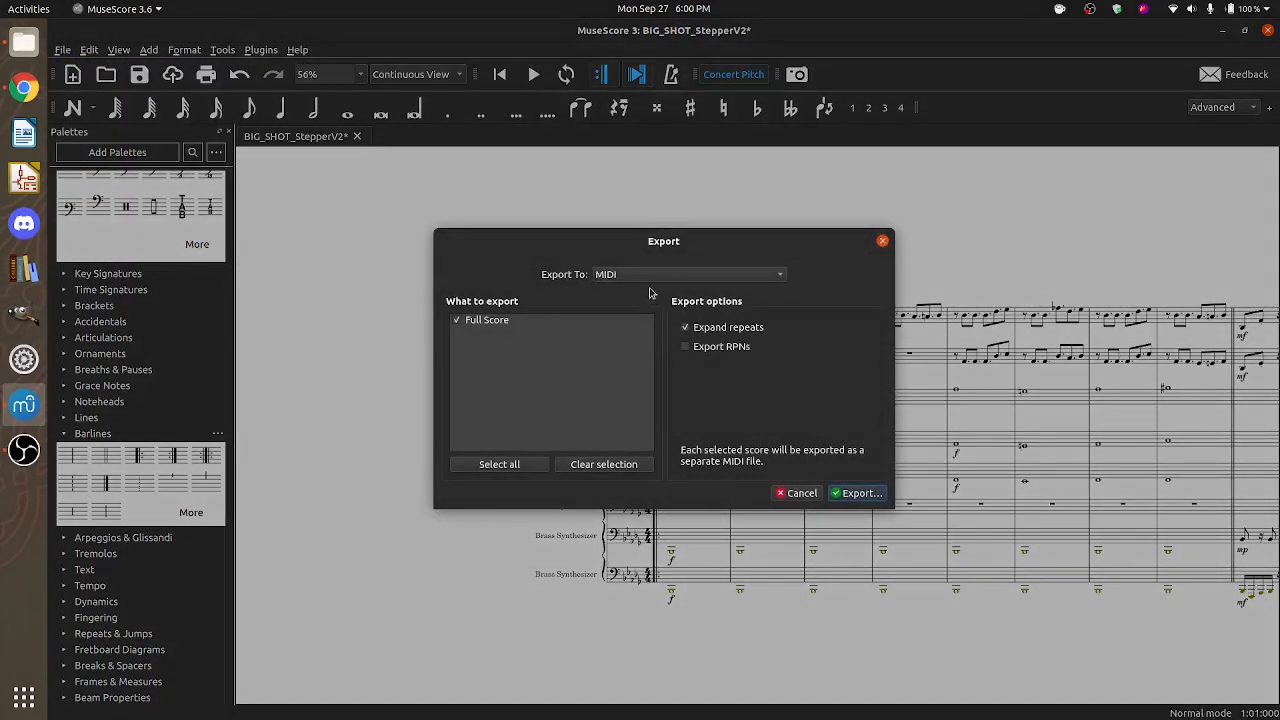
left_click(856, 492)
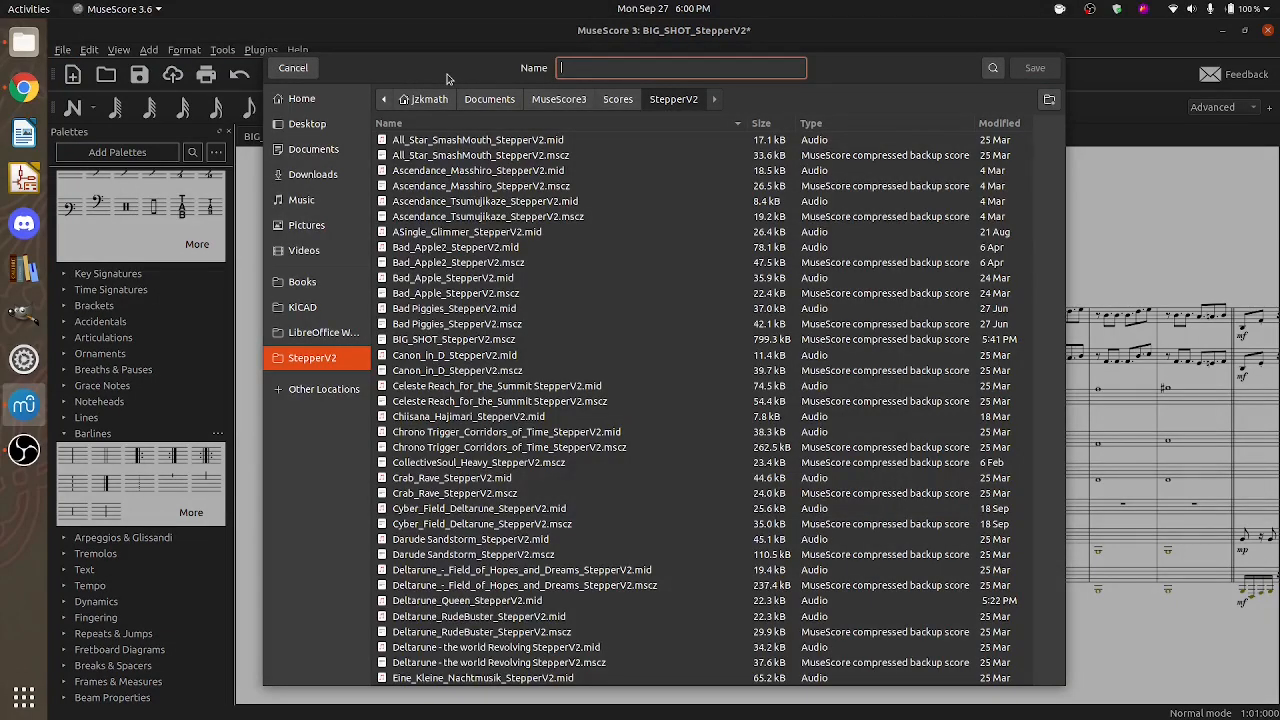
type("B")
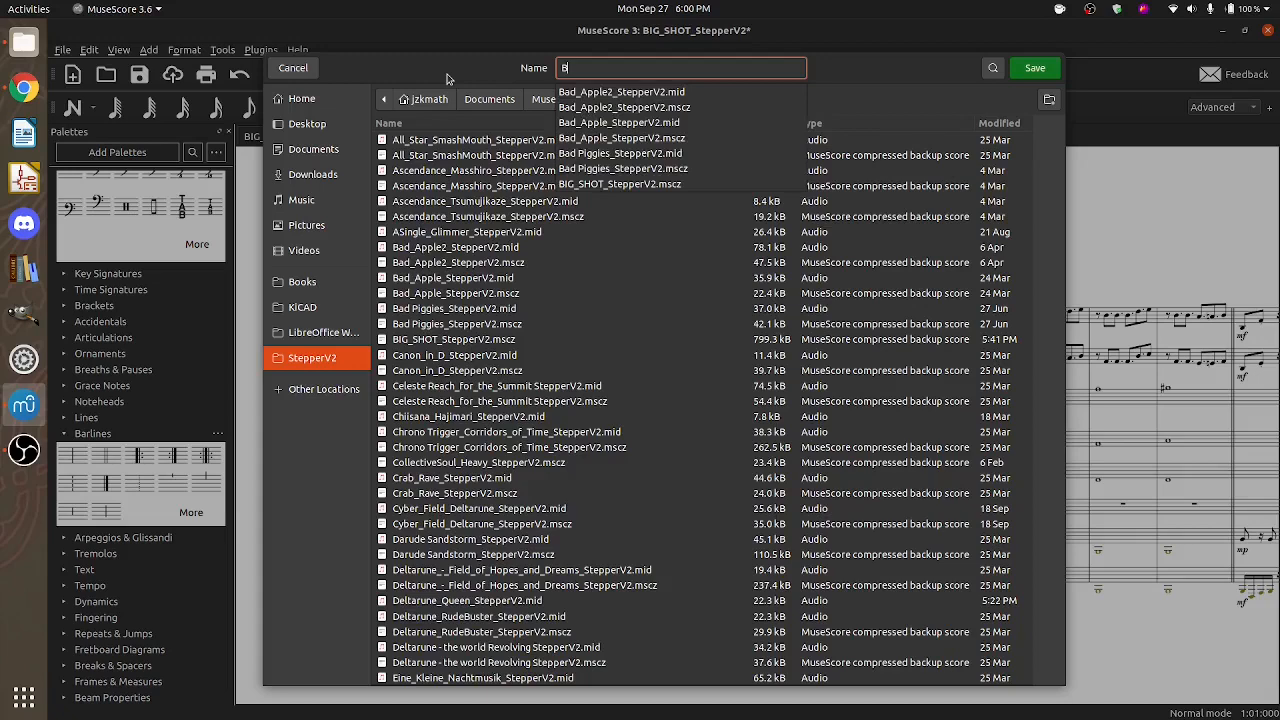
left_click(620, 184)
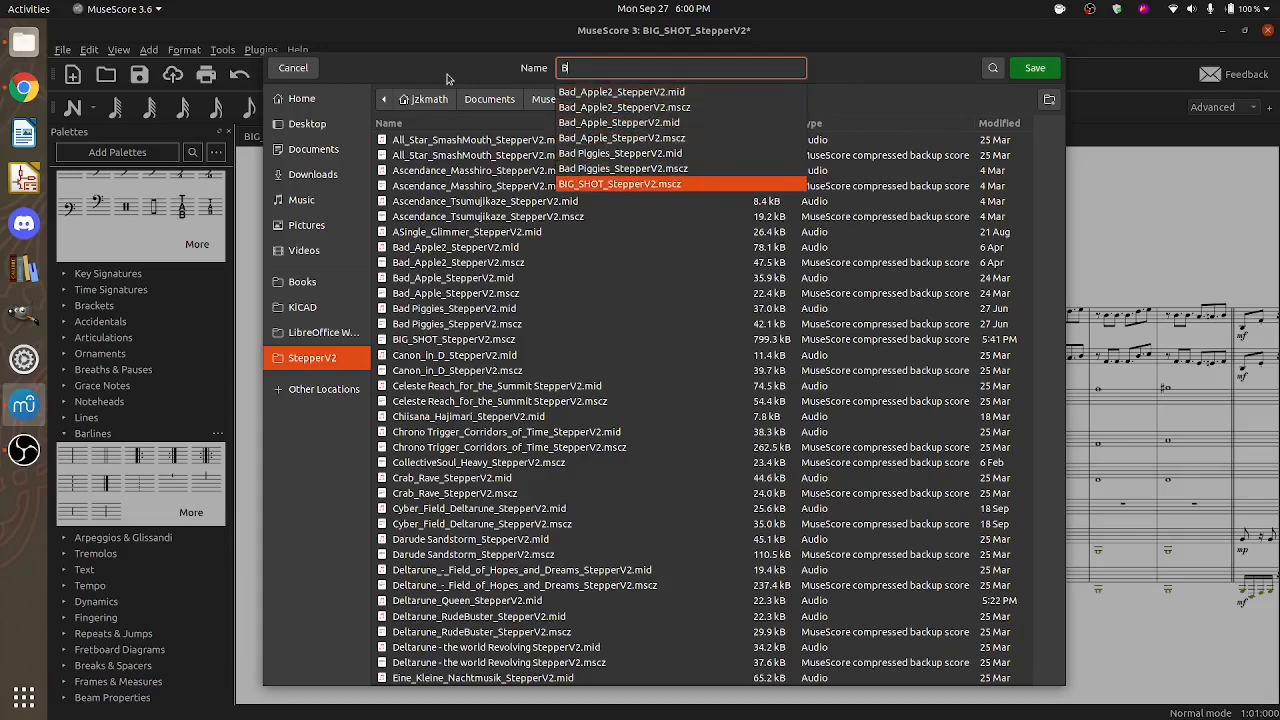
left_click(619, 184)
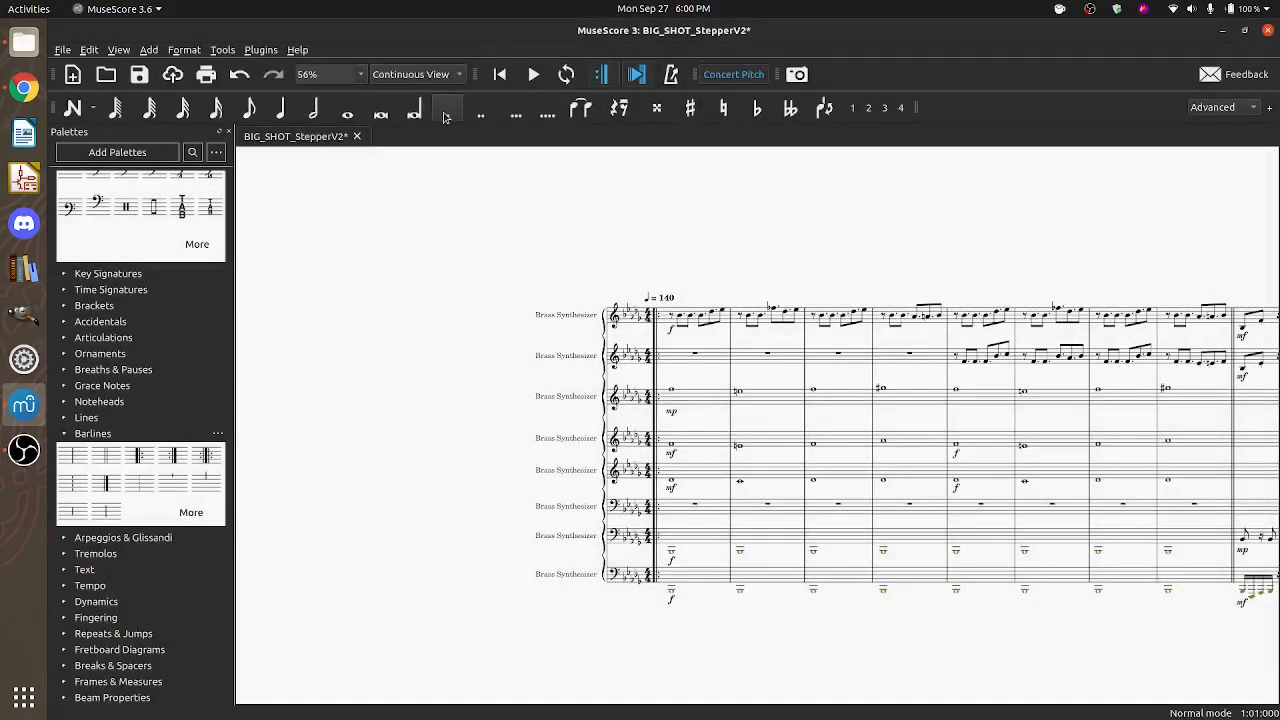
mouse_move(446, 107)
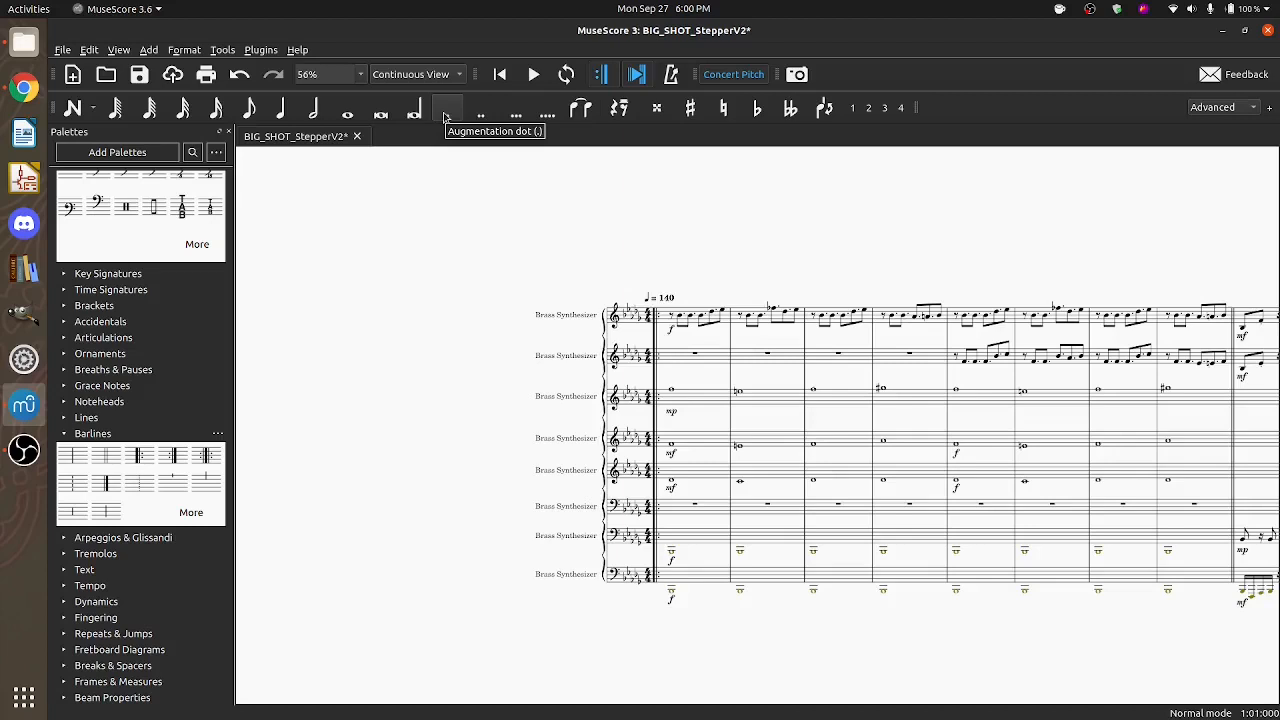
mouse_move(445, 115)
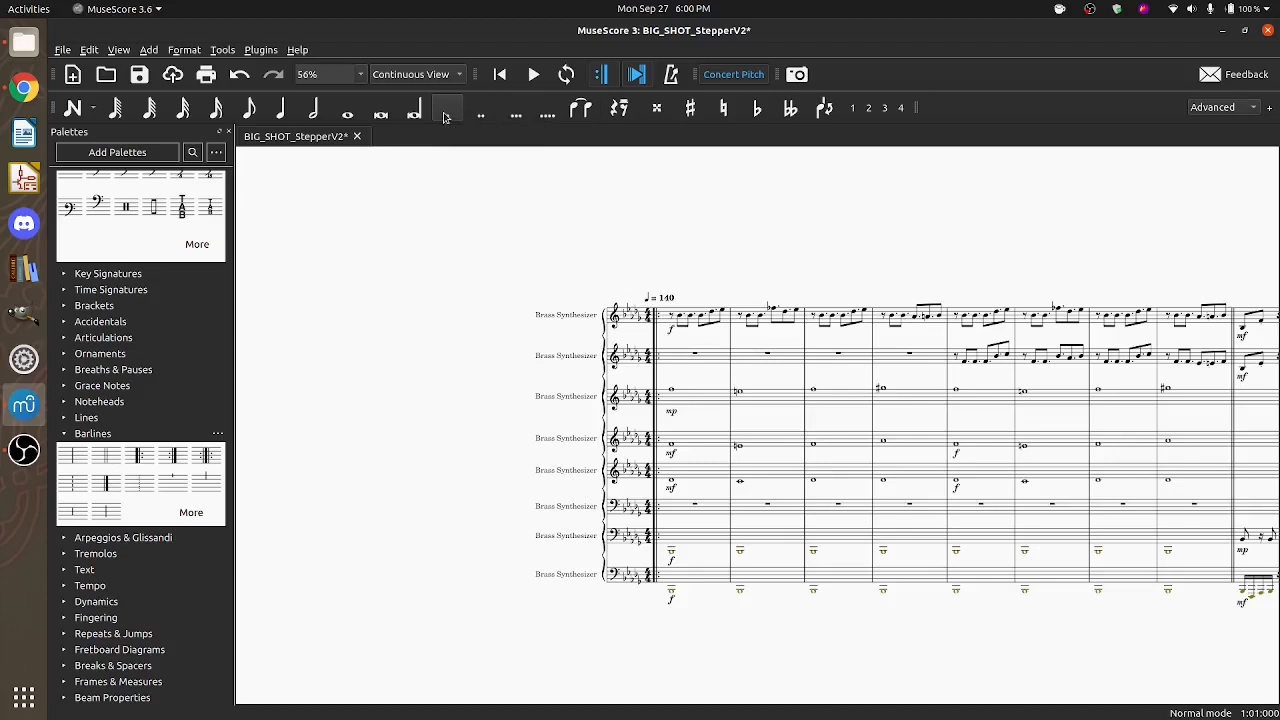